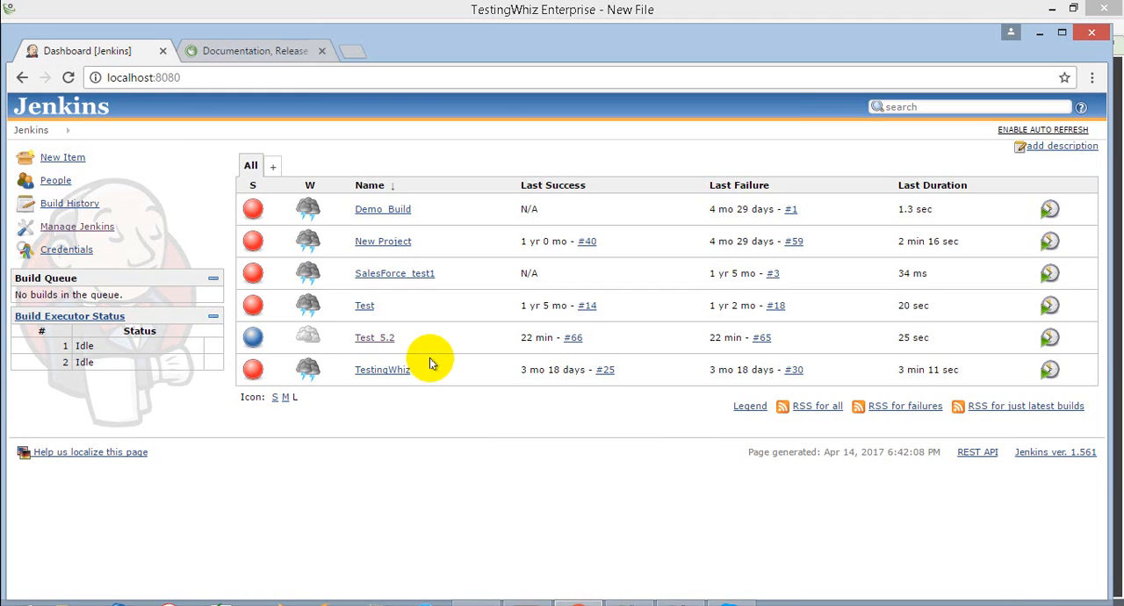
- Download the TestingWhiz Jenkins plugin file, then open Plugin Manager's Advanced page with Upload Plugin
click(255, 51)
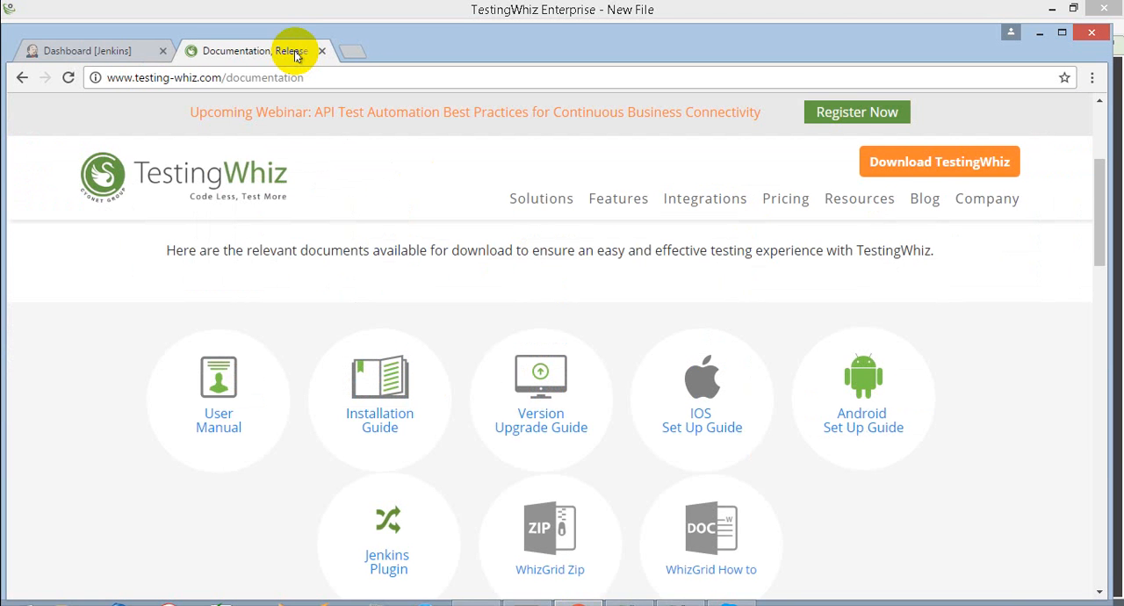
mouse_move(400, 526)
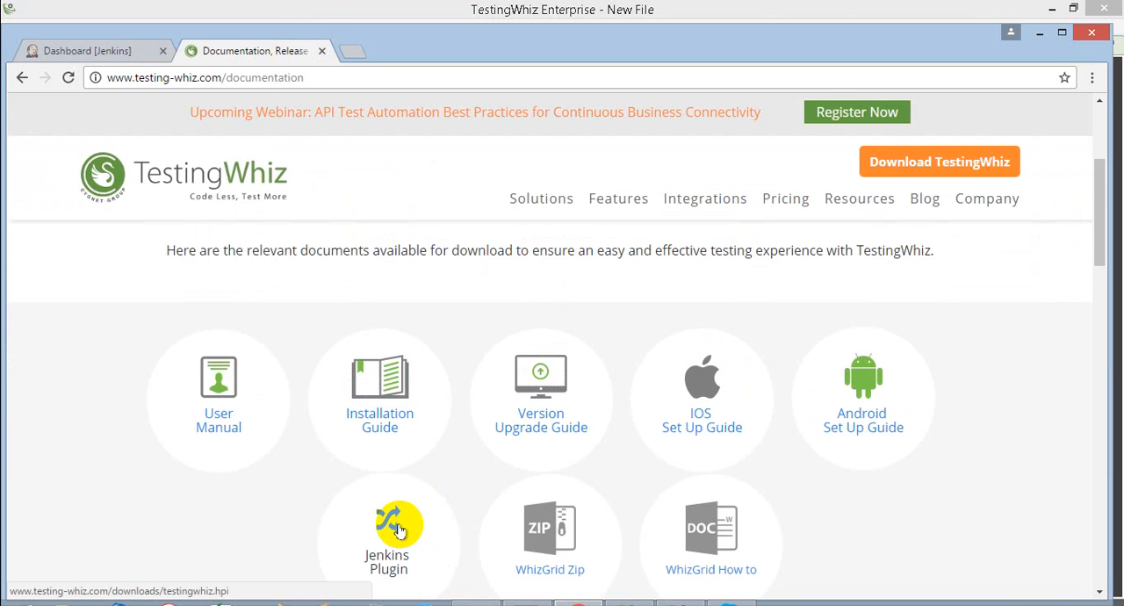
click(88, 50)
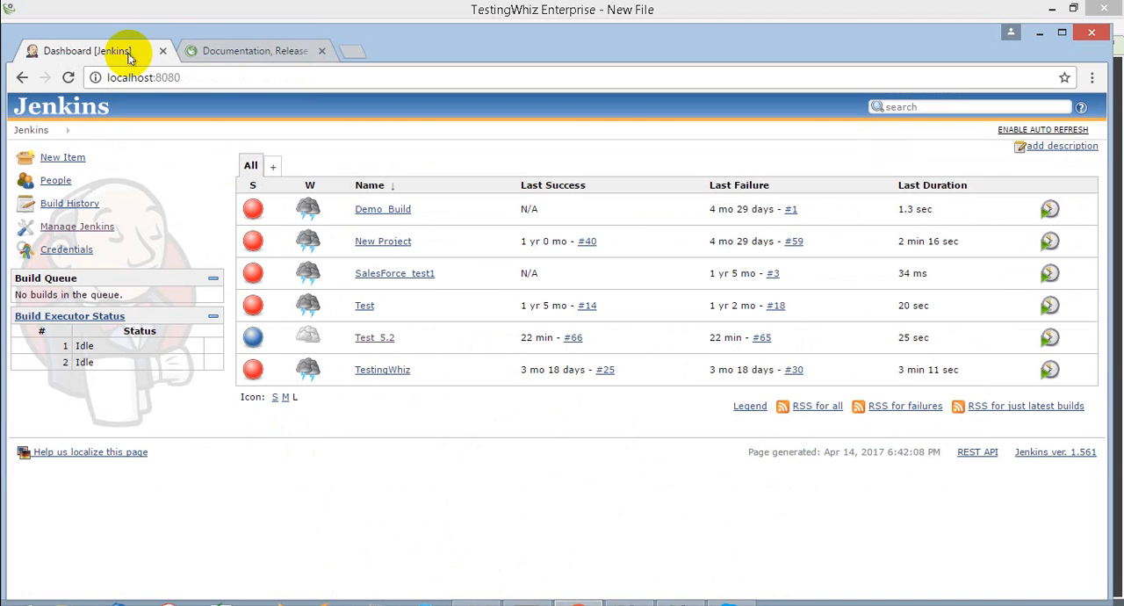
click(77, 227)
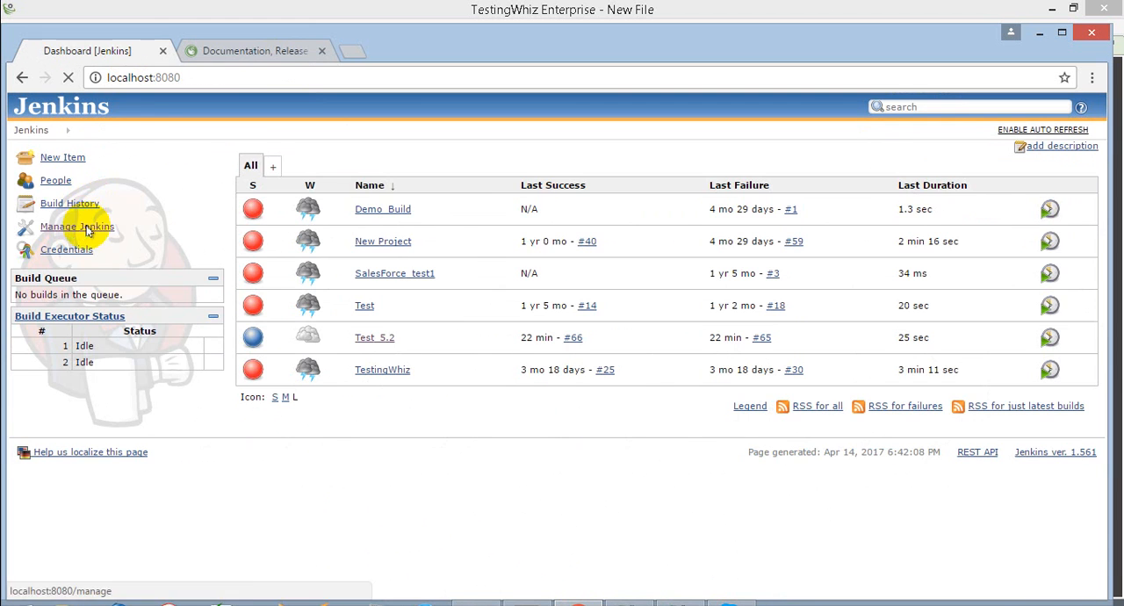
click(77, 226)
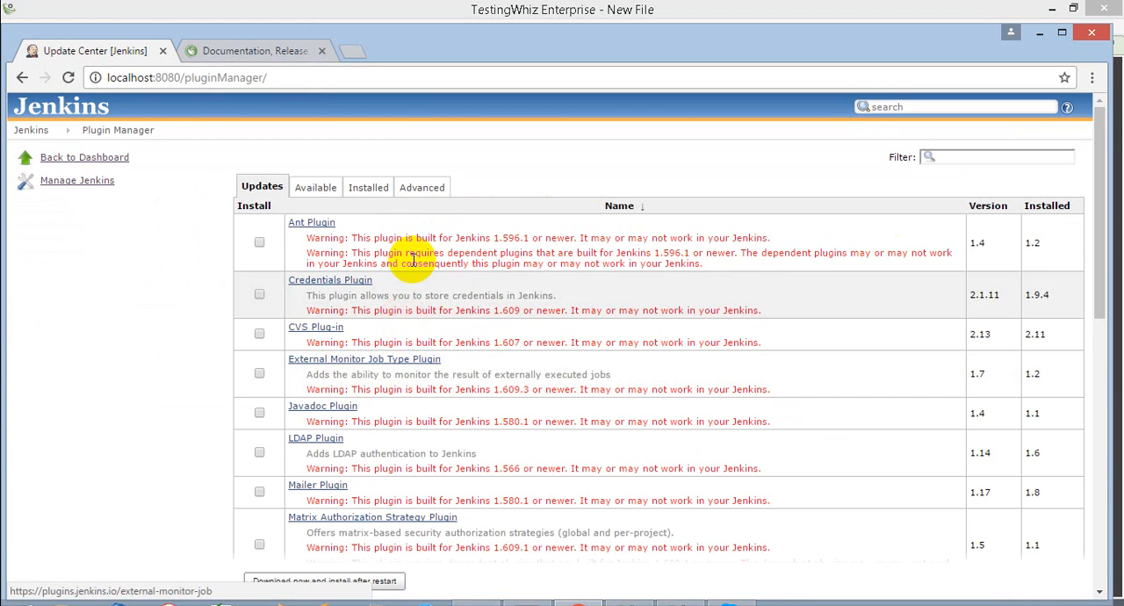
click(422, 187)
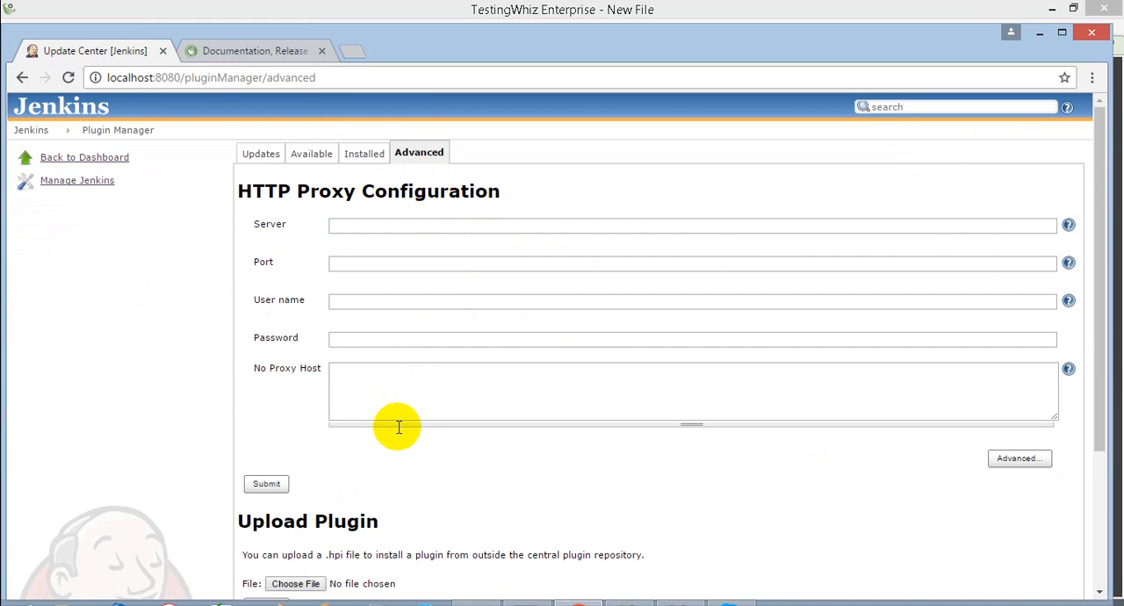
scroll(down, 3)
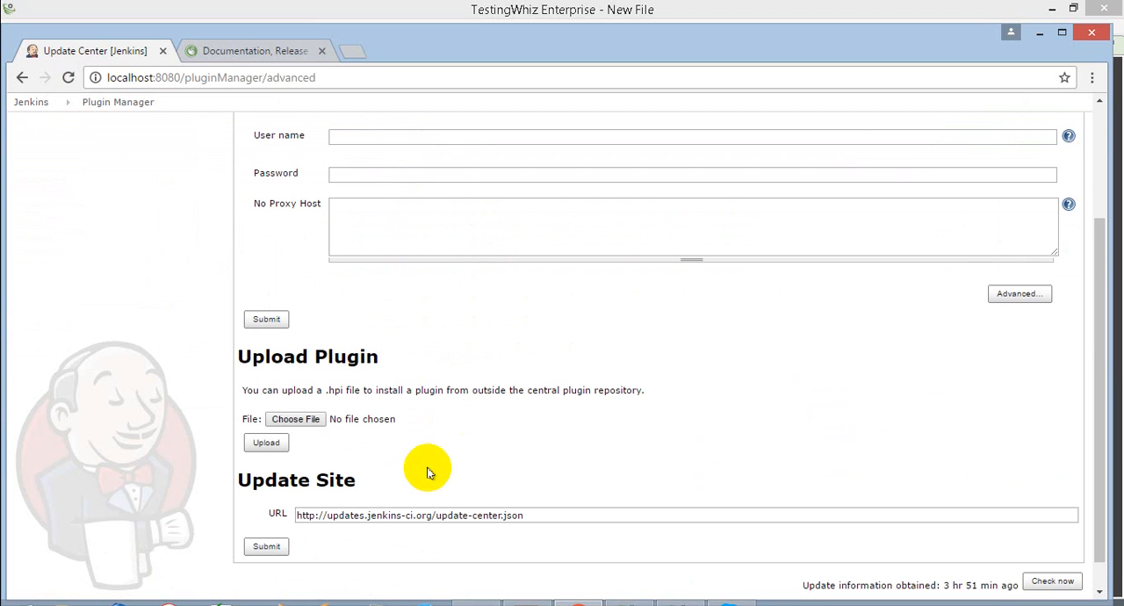
mouse_move(474, 439)
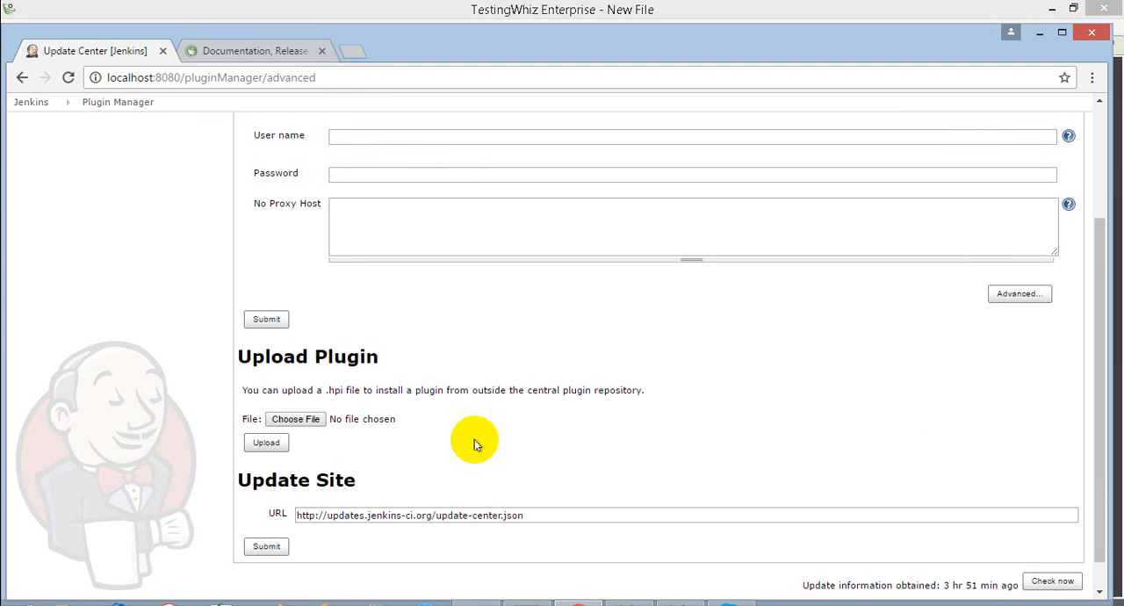
scroll(up, 3)
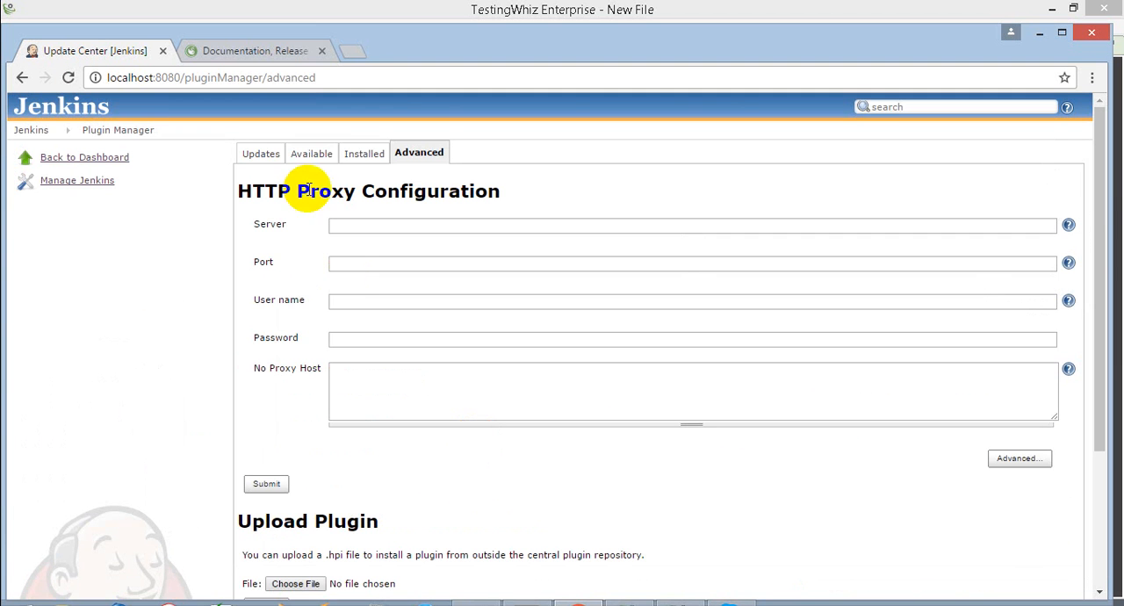
mouse_move(259, 190)
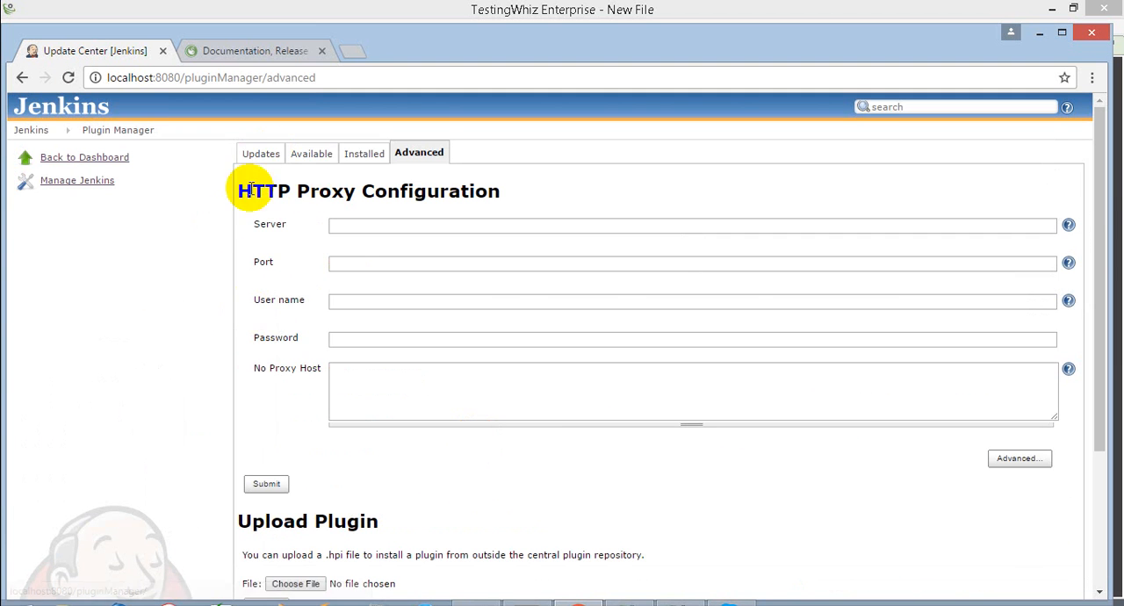
- List installed plugins to confirm TestingWhiz plugin version 1.0 is present
click(260, 152)
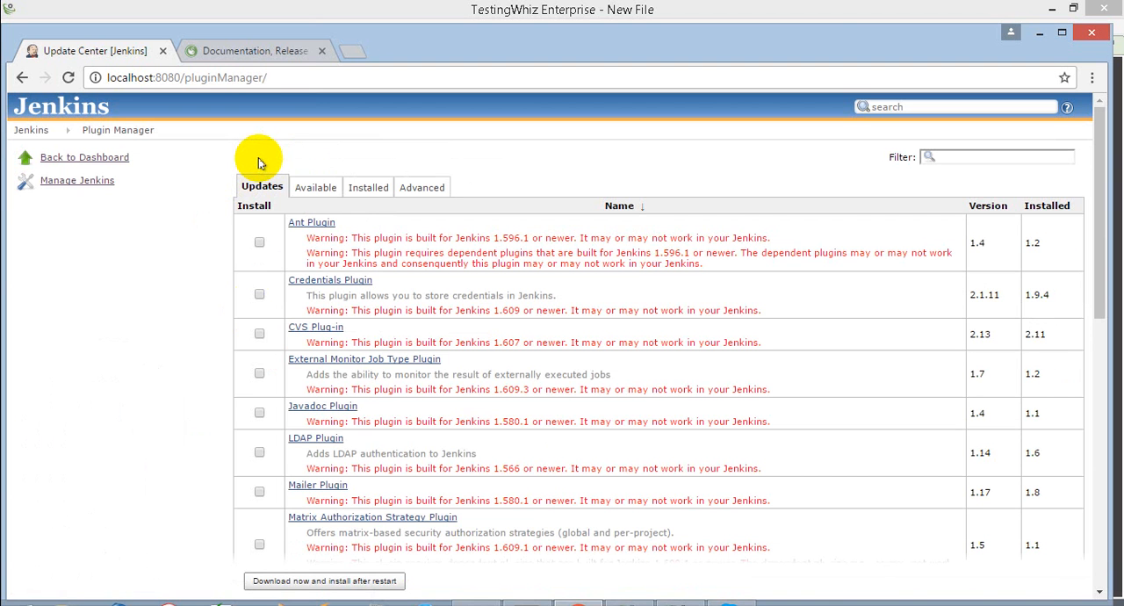
mouse_move(368, 187)
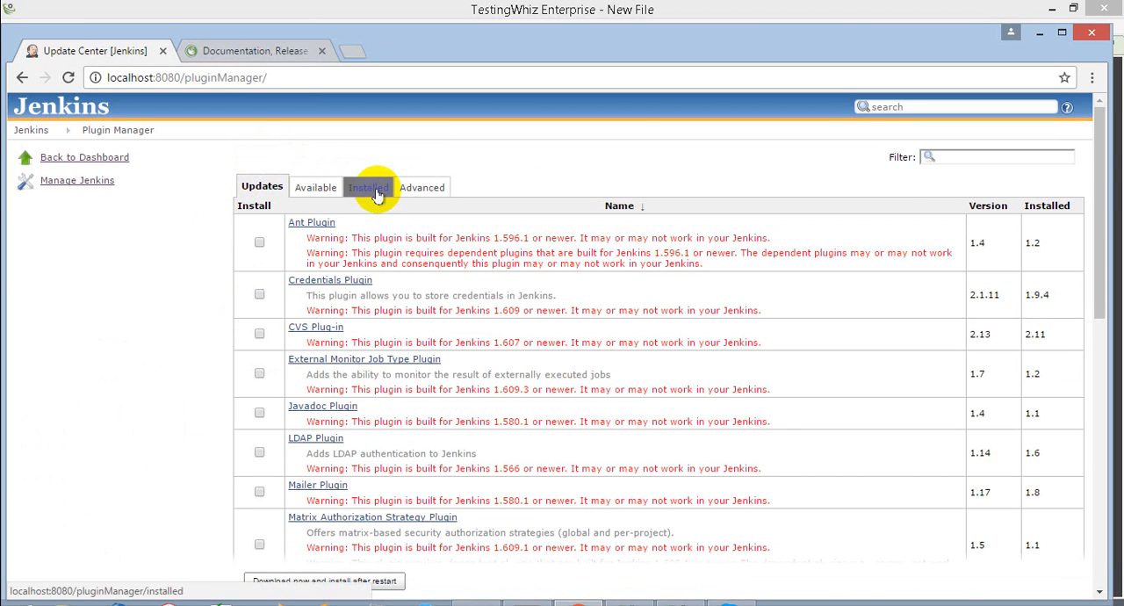
click(367, 187)
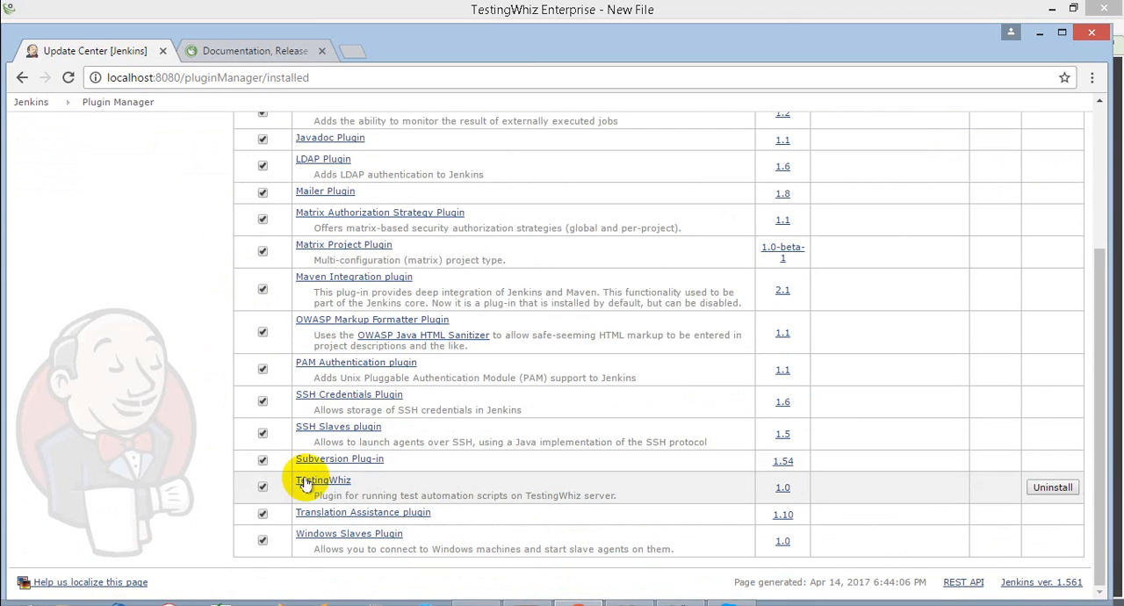
mouse_move(527, 515)
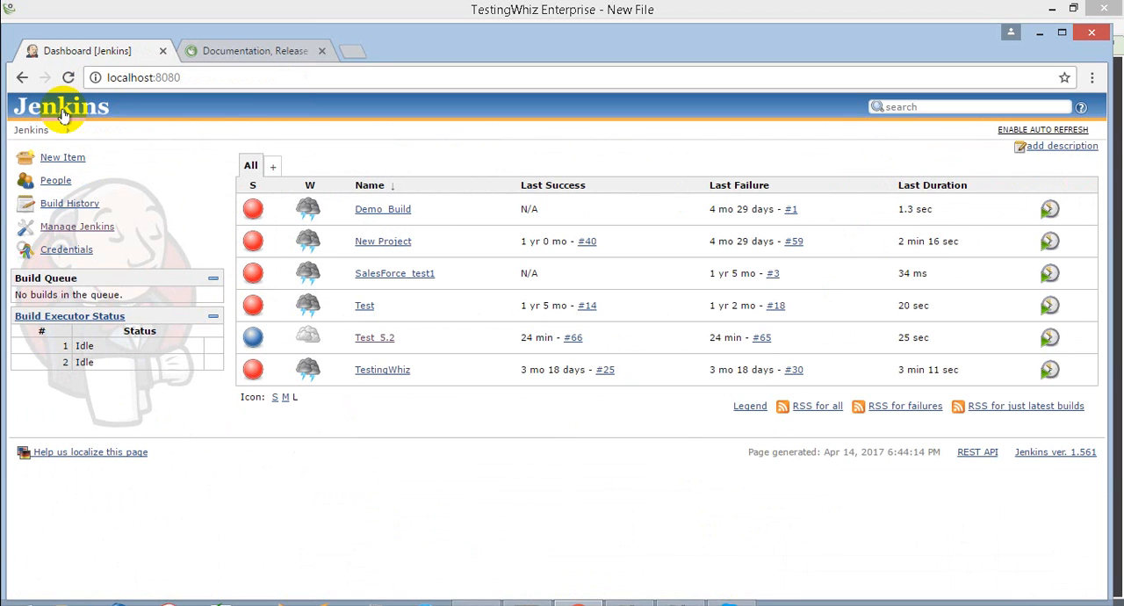
mouse_move(187, 162)
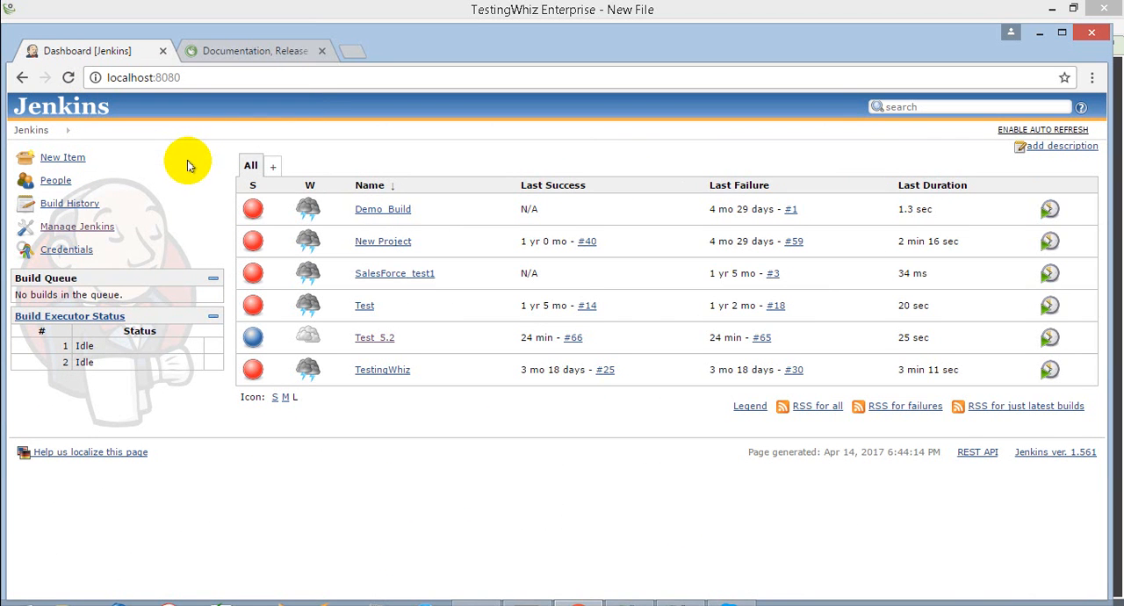
mouse_move(158, 251)
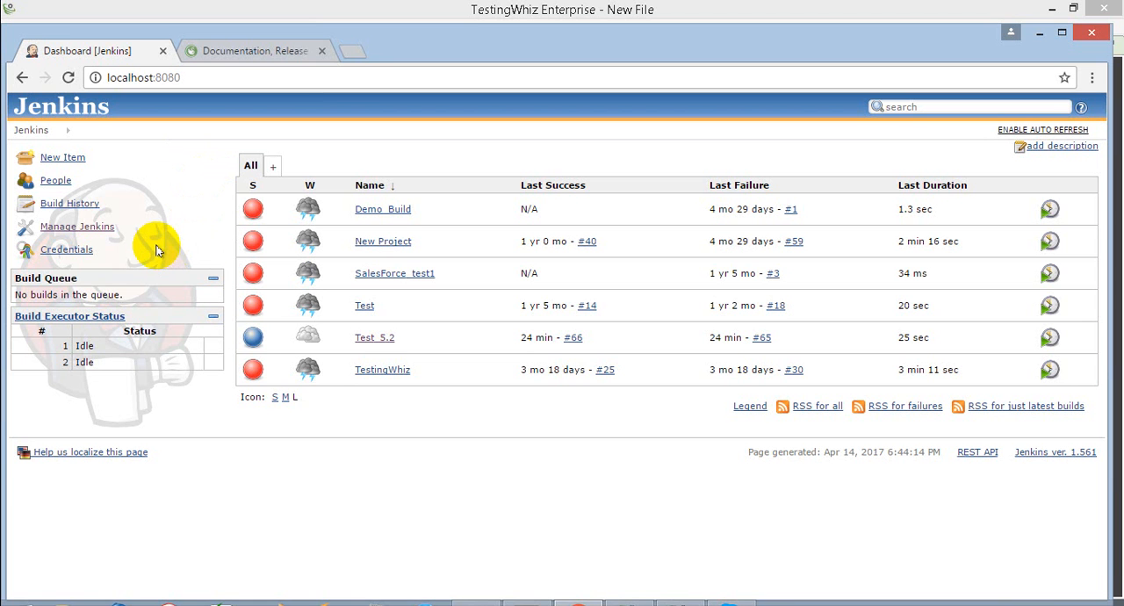
mouse_move(377, 480)
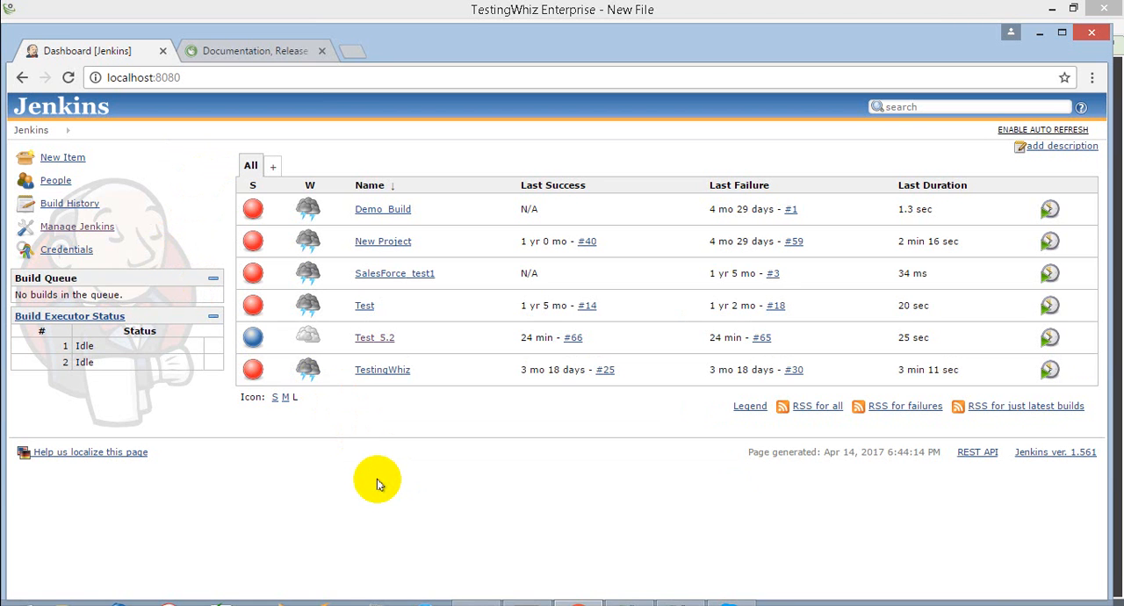
mouse_move(378, 454)
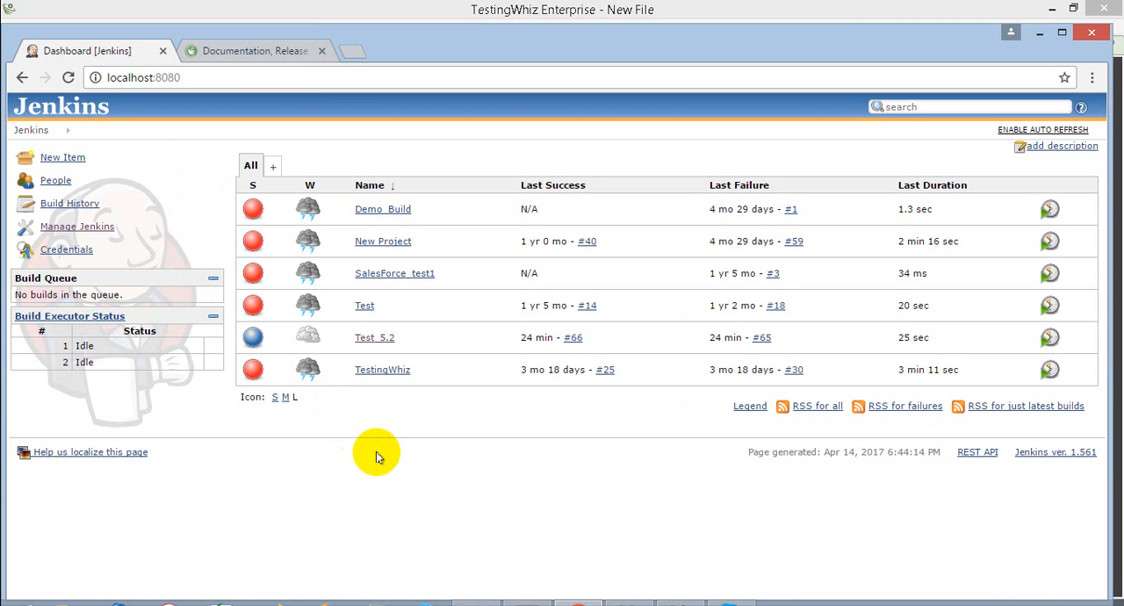
mouse_move(374, 338)
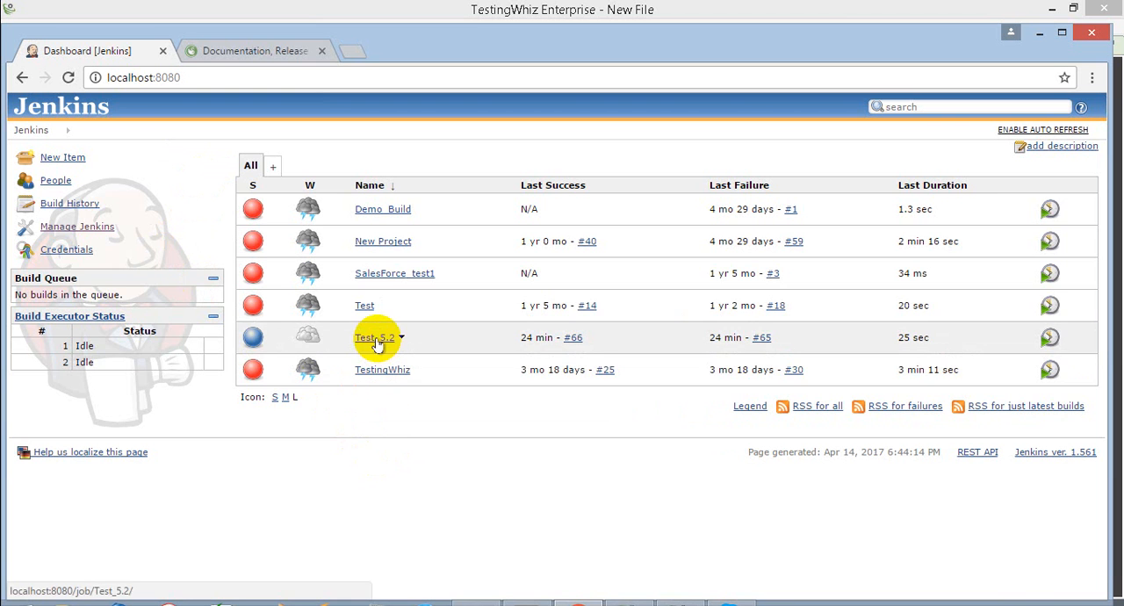
- Review Test_5.2's TestingWhiz Script step: server URL, basic_element.twiz script path, Google Chrome browser
click(367, 337)
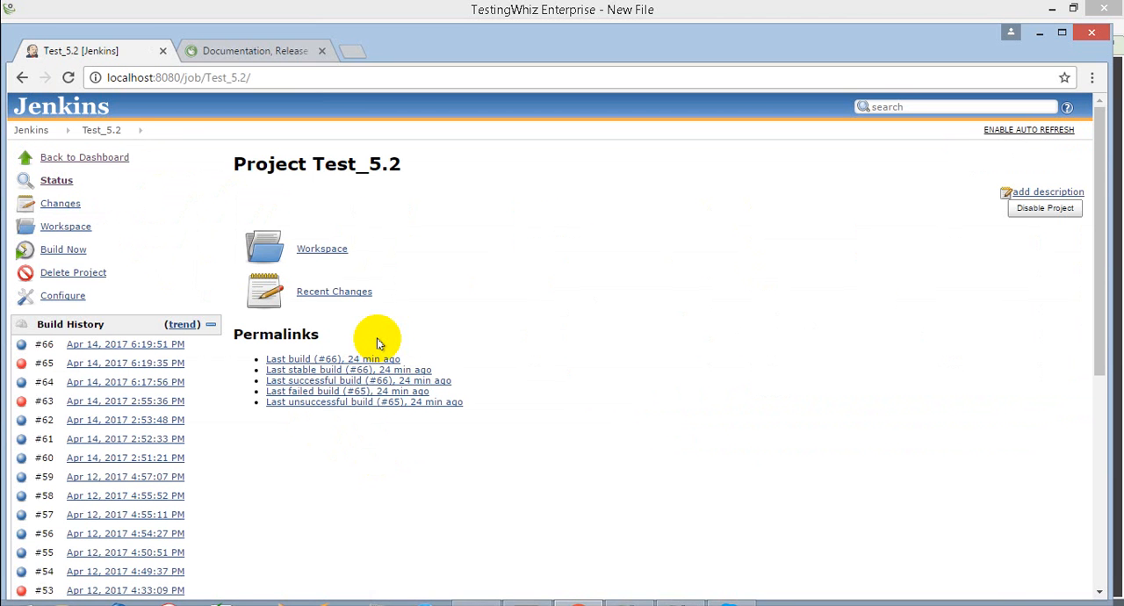
mouse_move(88, 295)
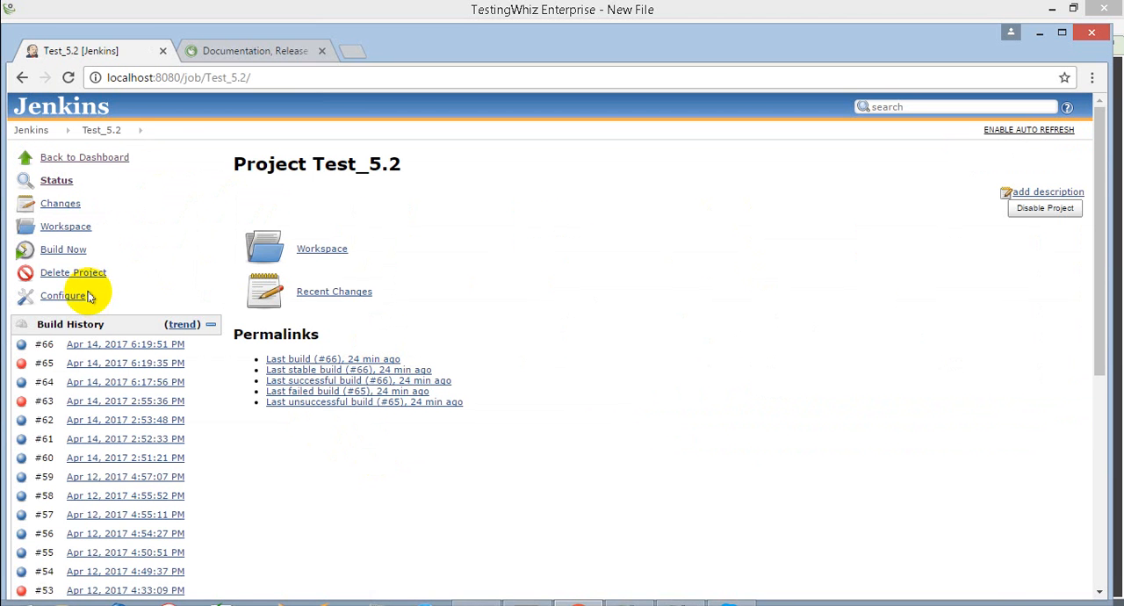
click(65, 296)
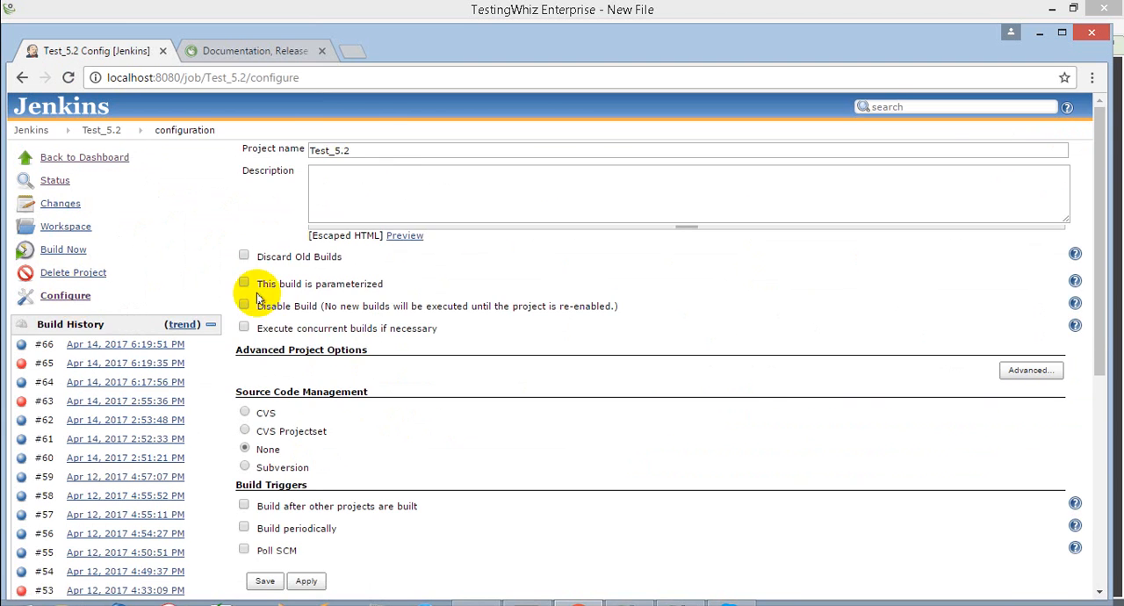
scroll(down, 3)
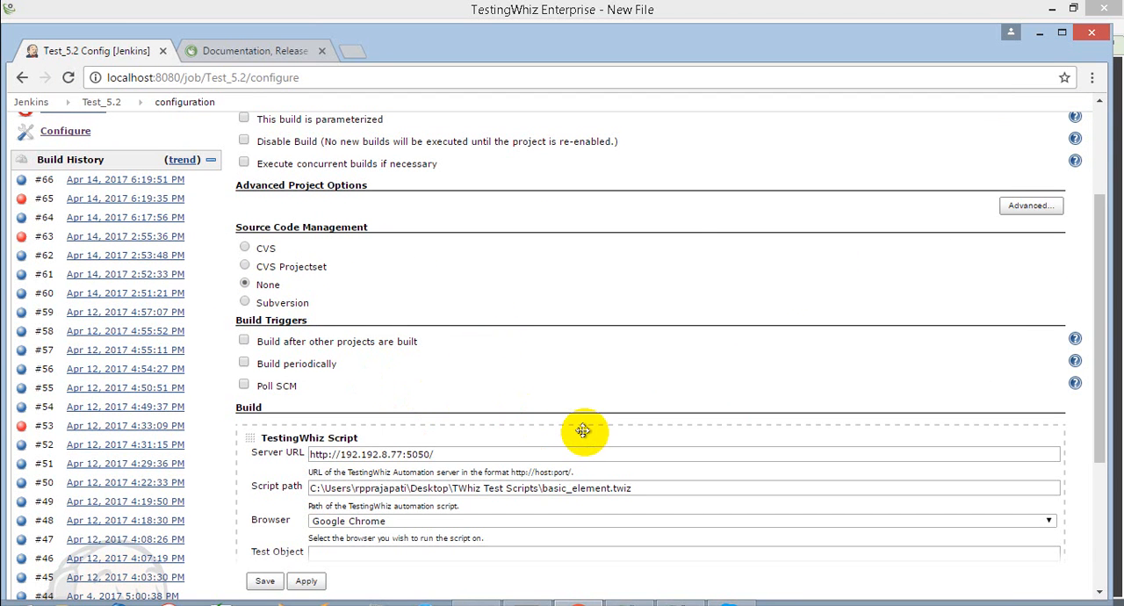
scroll(down, 3)
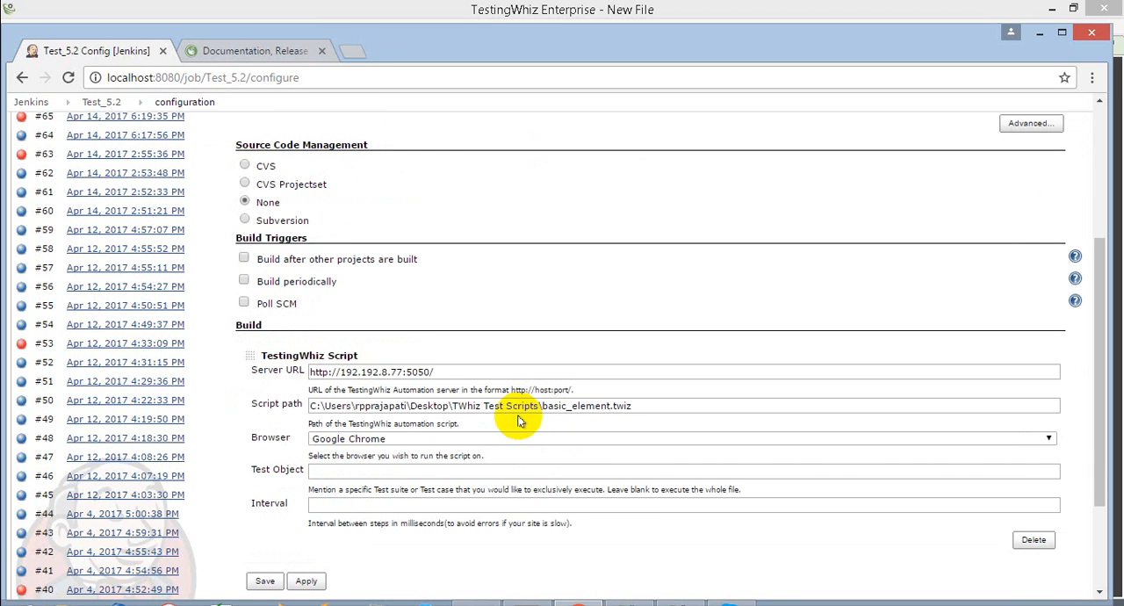
mouse_move(400, 310)
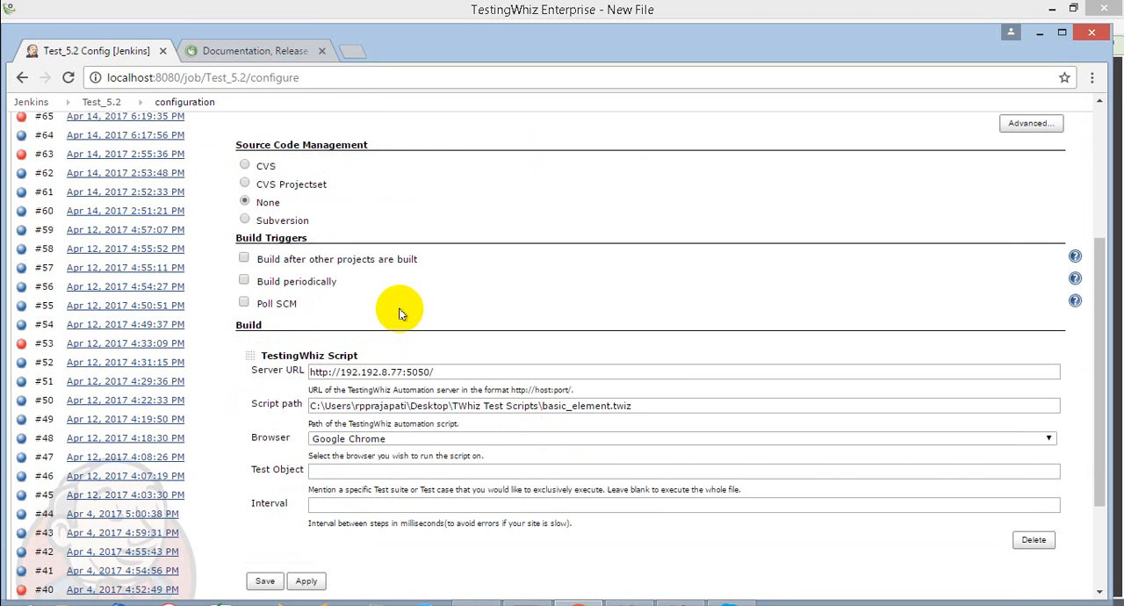
scroll(up, 3)
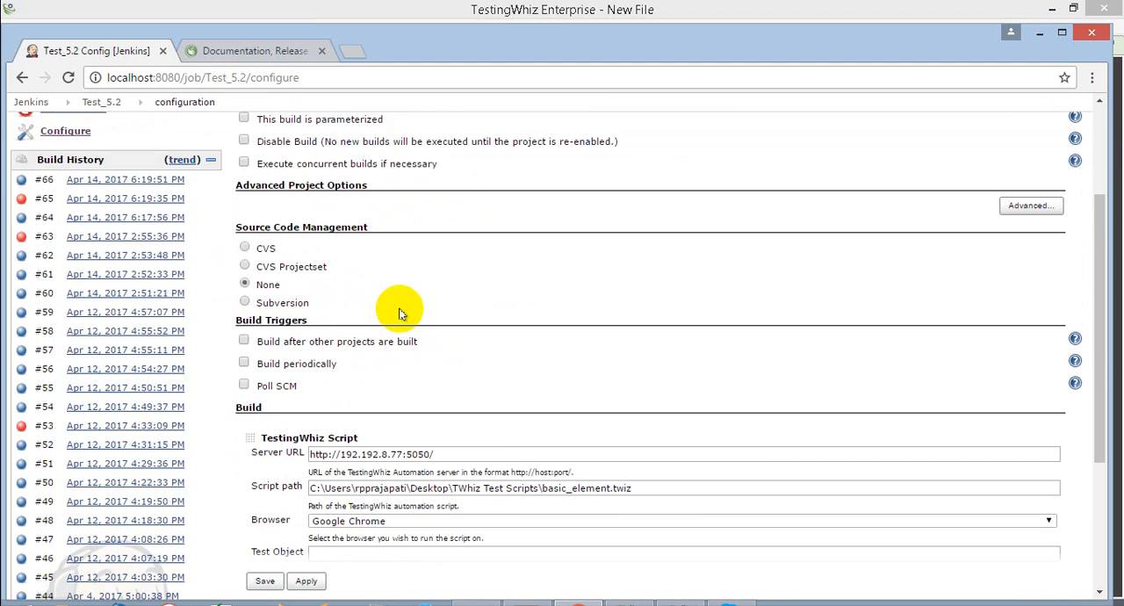
scroll(down, 3)
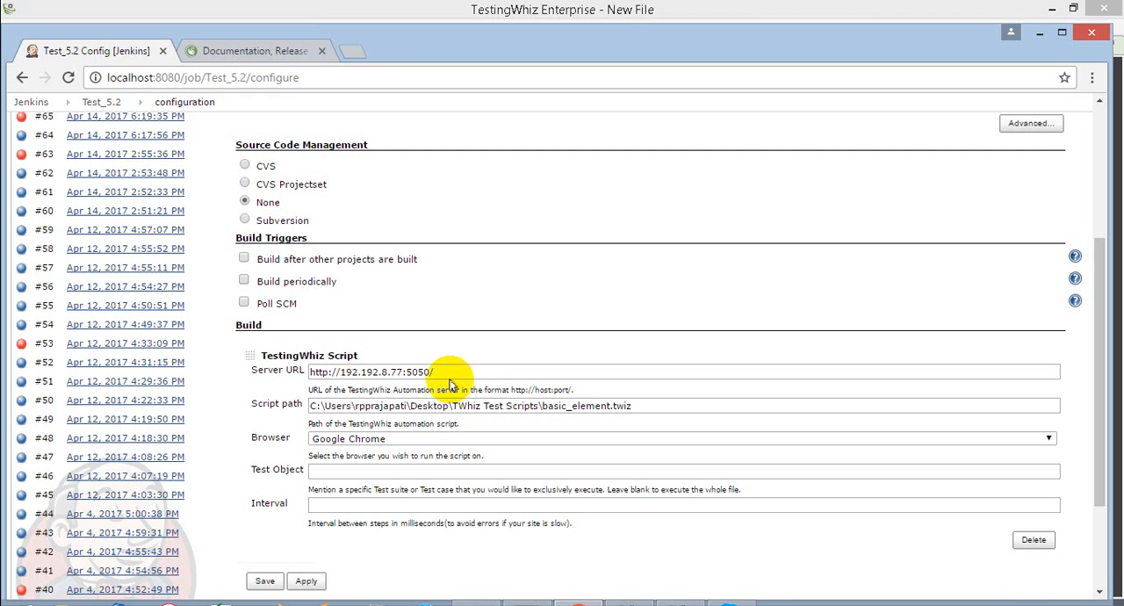
triple_click(369, 371)
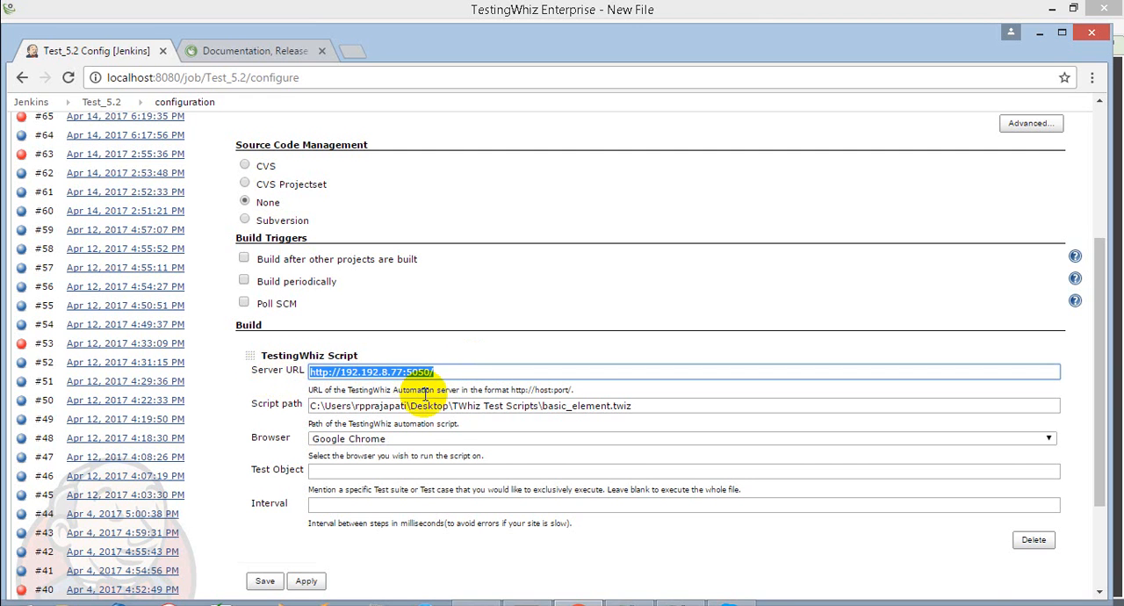
mouse_move(454, 373)
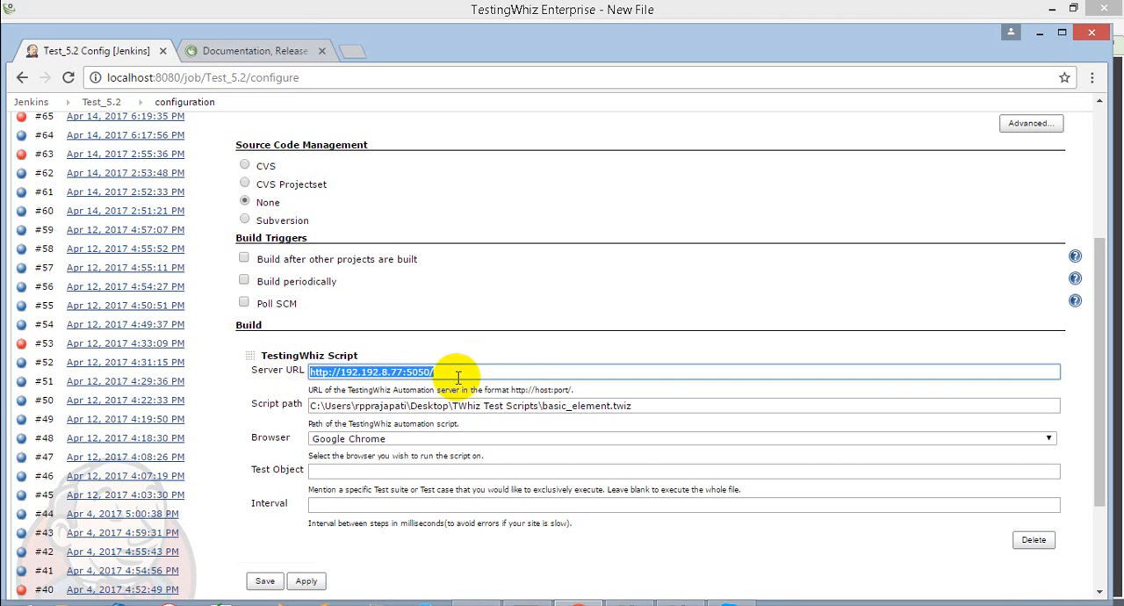
mouse_move(512, 390)
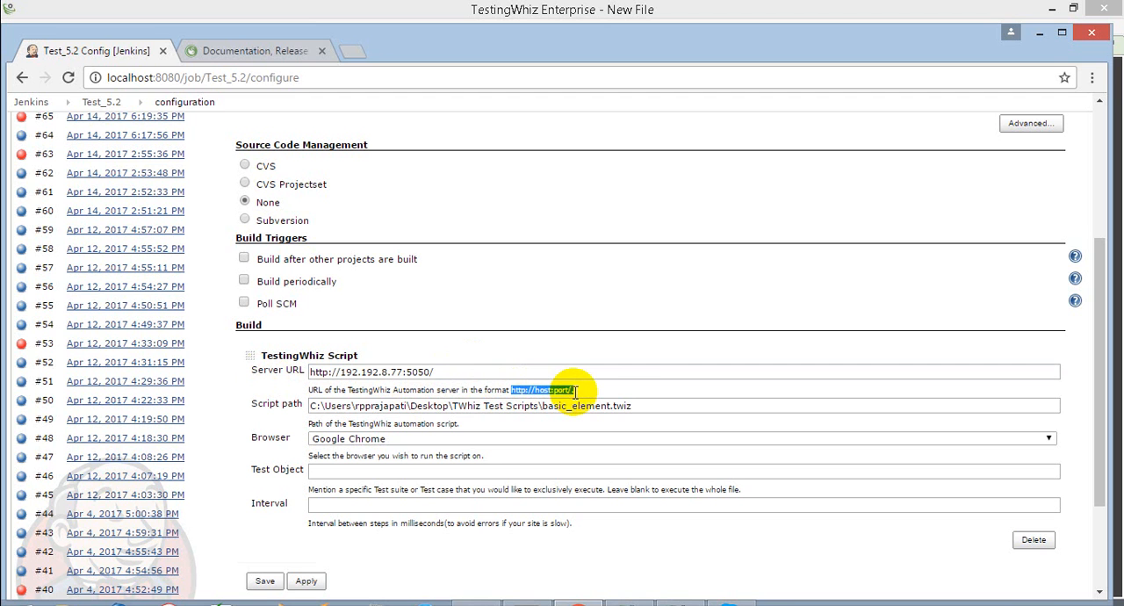
mouse_move(327, 398)
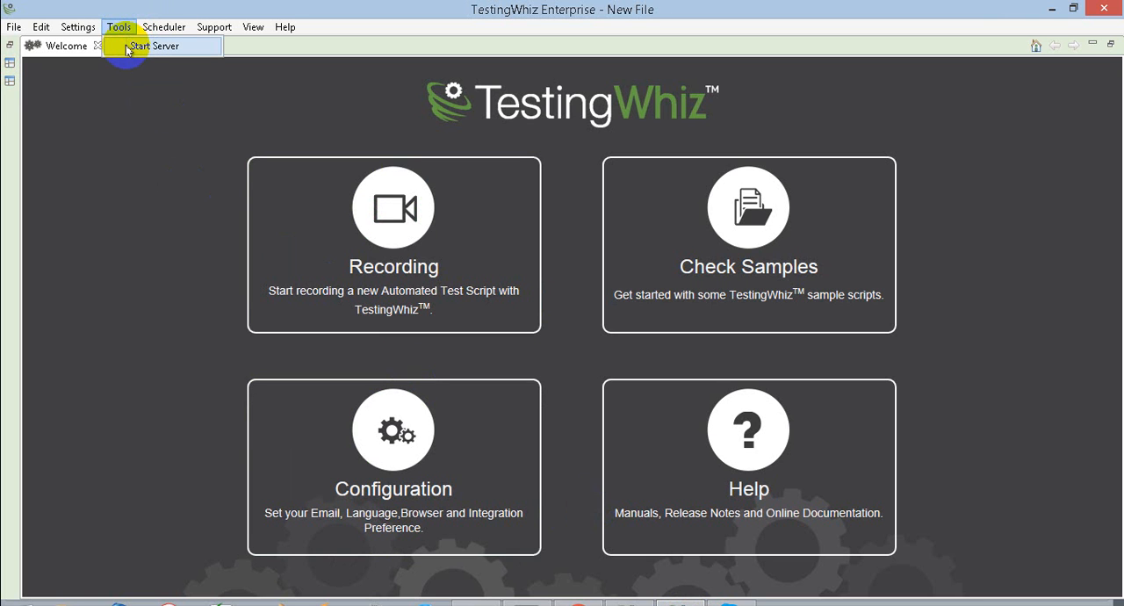
mouse_move(119, 26)
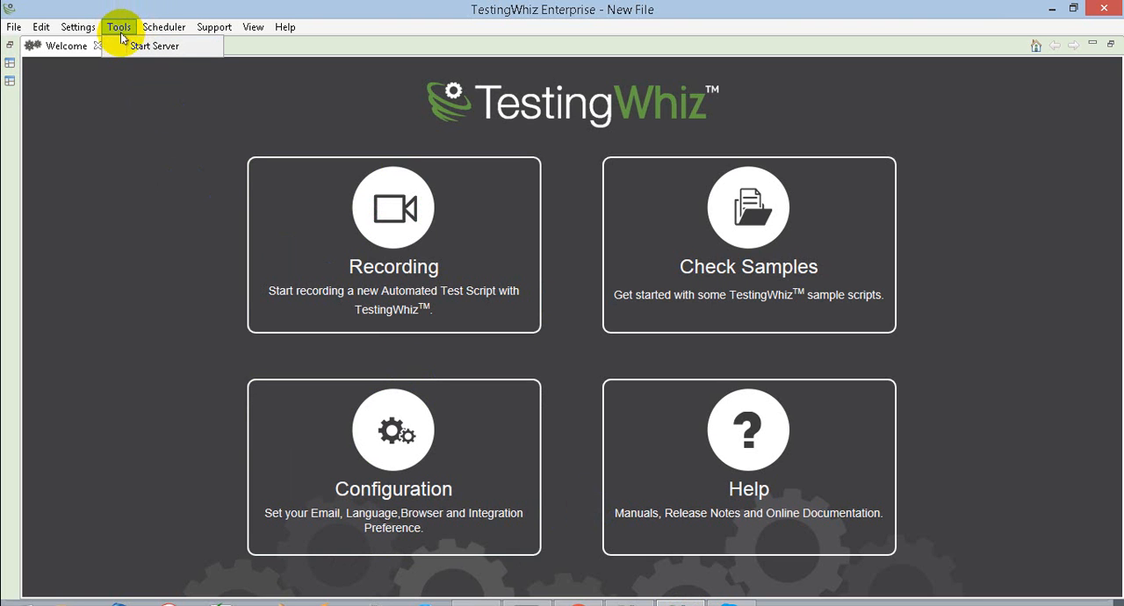
mouse_move(155, 46)
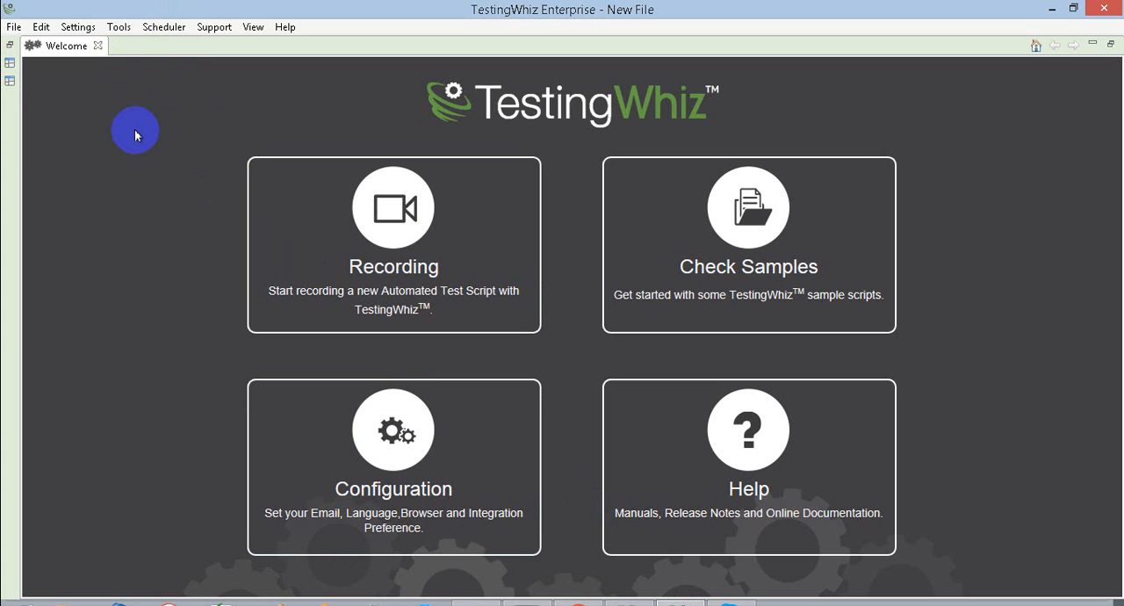
mouse_move(453, 235)
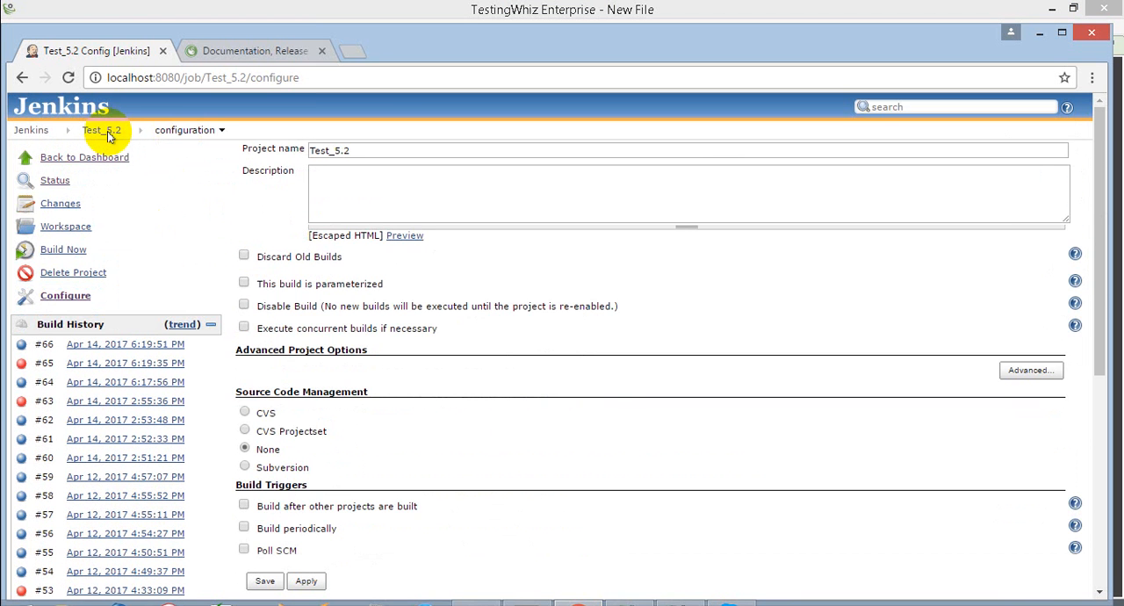
- Trigger Build Now on the Test_5.2 job, starting build #67
click(101, 130)
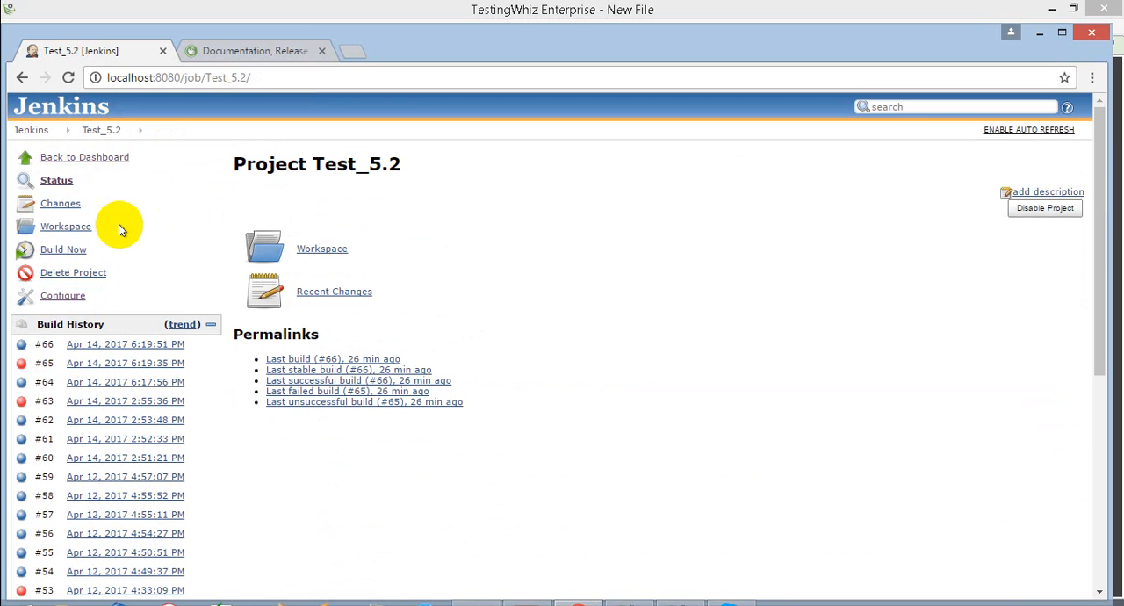
mouse_move(70, 289)
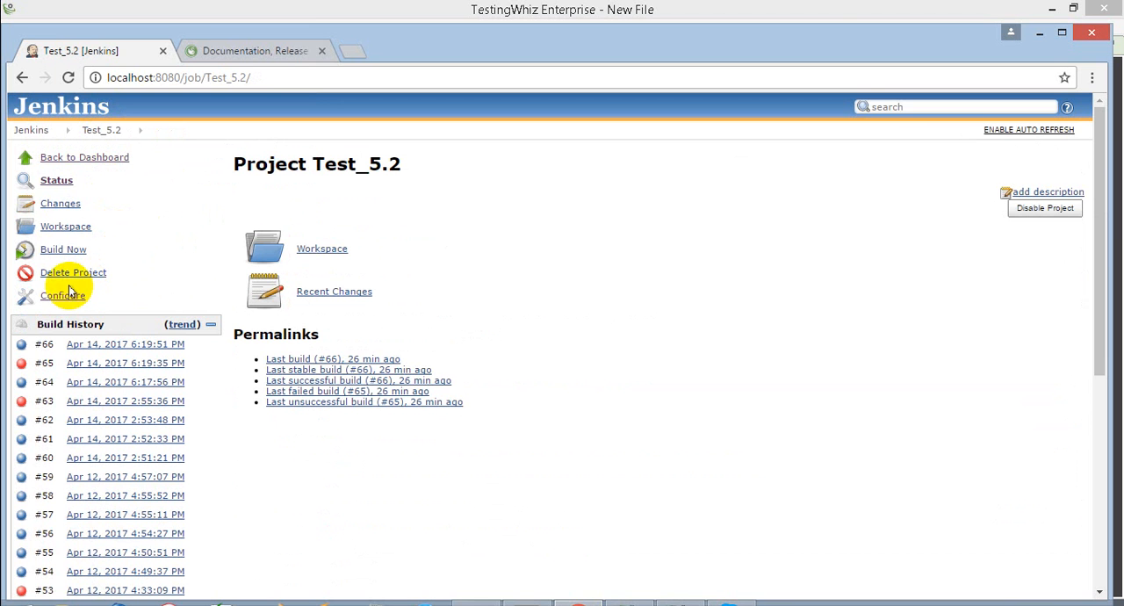
click(63, 250)
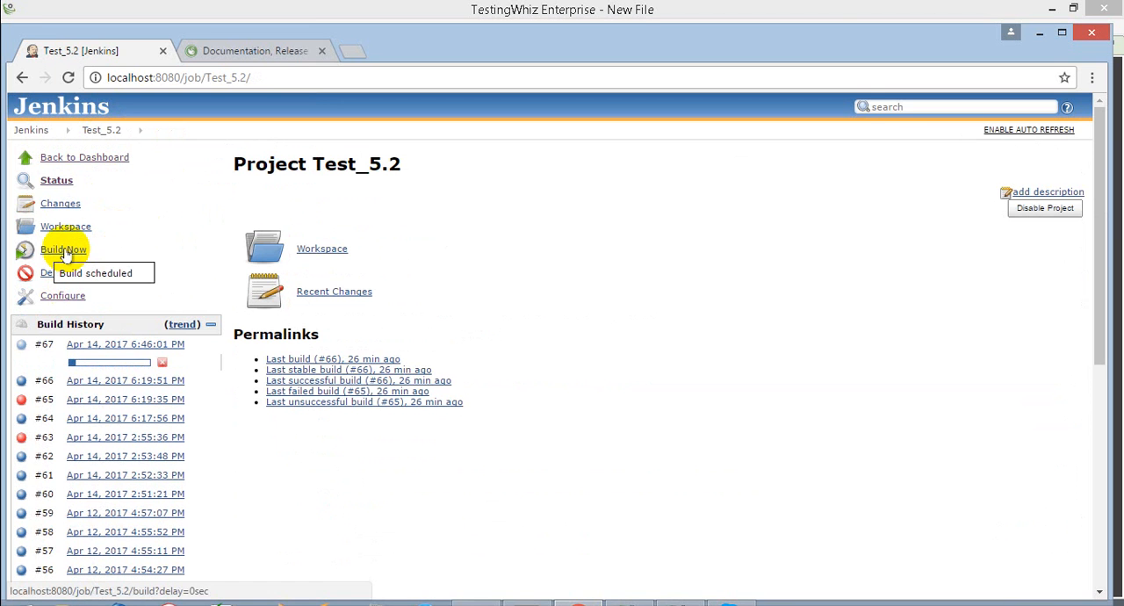
click(63, 249)
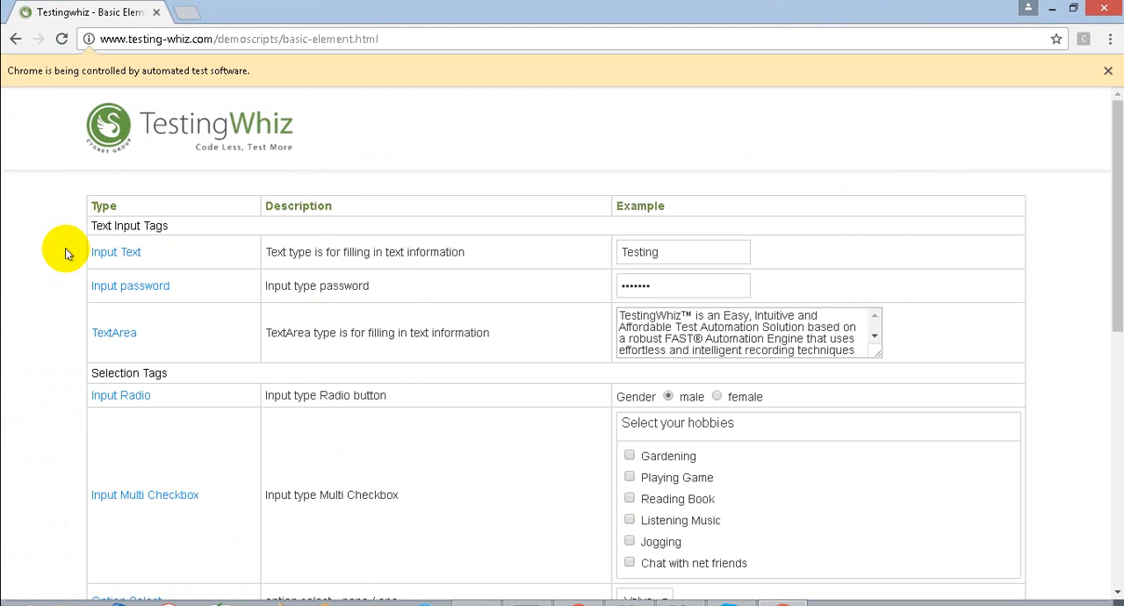
- Watch Chrome's automated run enter 'Testing' on the TestingWhiz basic element demo page
click(628, 476)
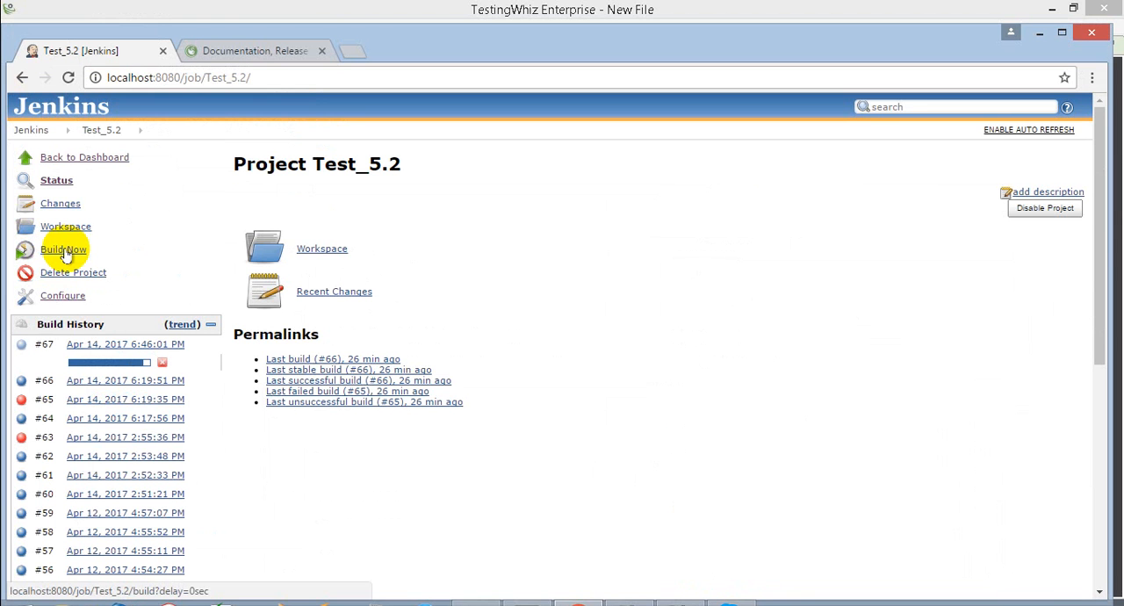
- Open build #67's console output showing 100% completed and Finished: SUCCESS
click(63, 249)
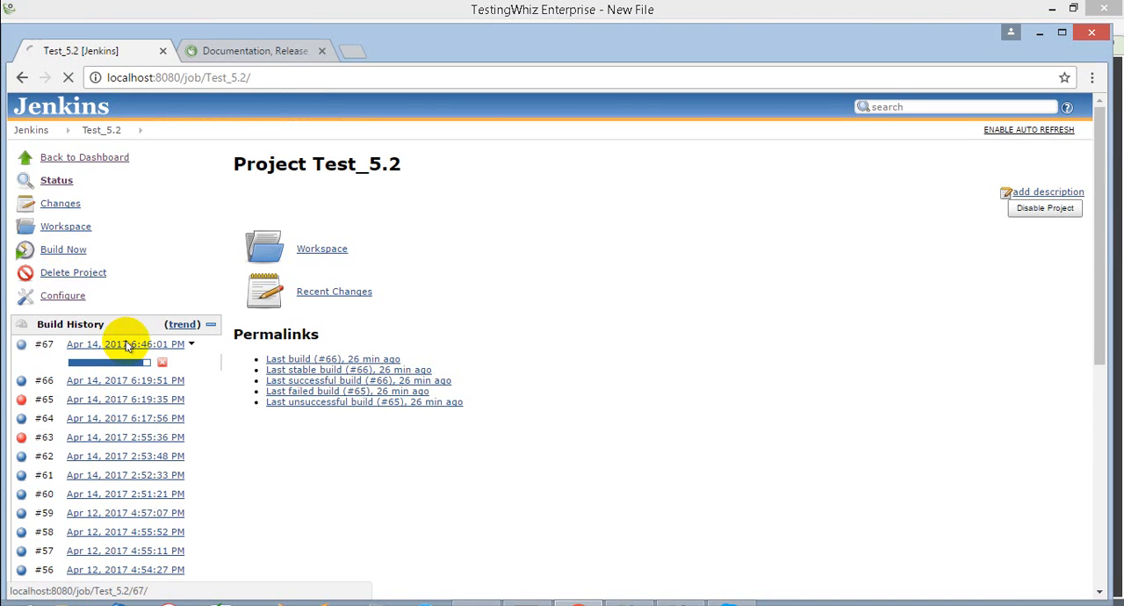
click(125, 343)
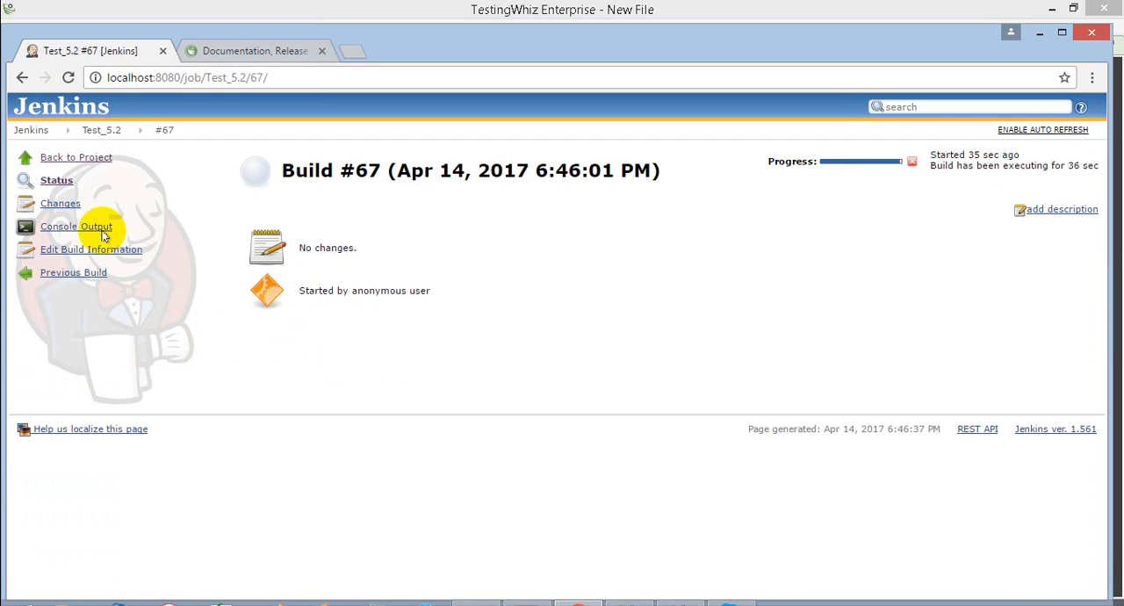
click(75, 226)
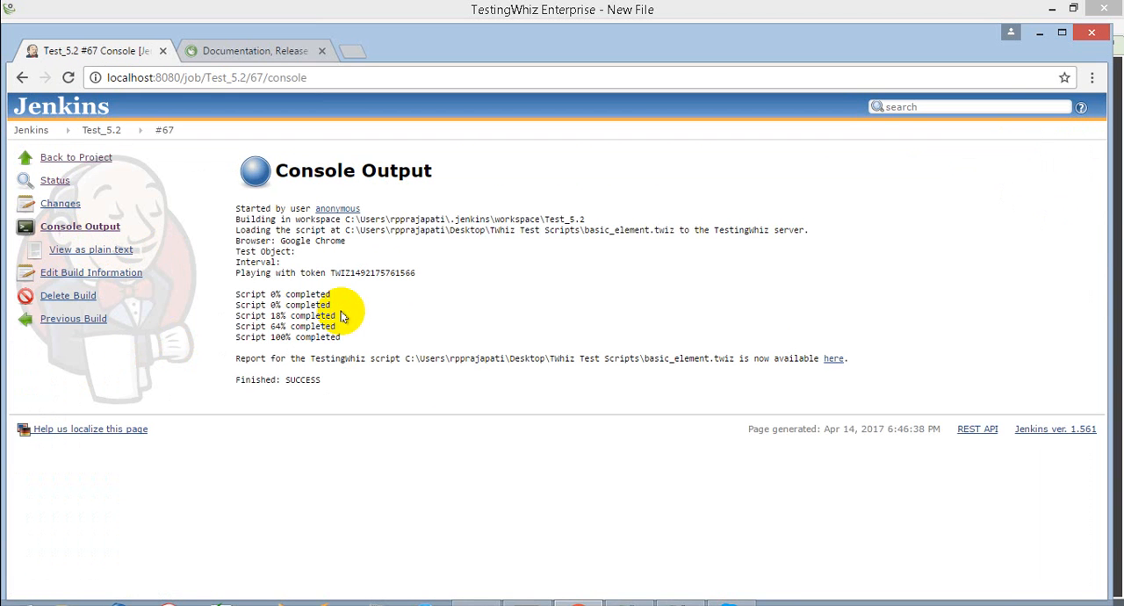
mouse_move(761, 385)
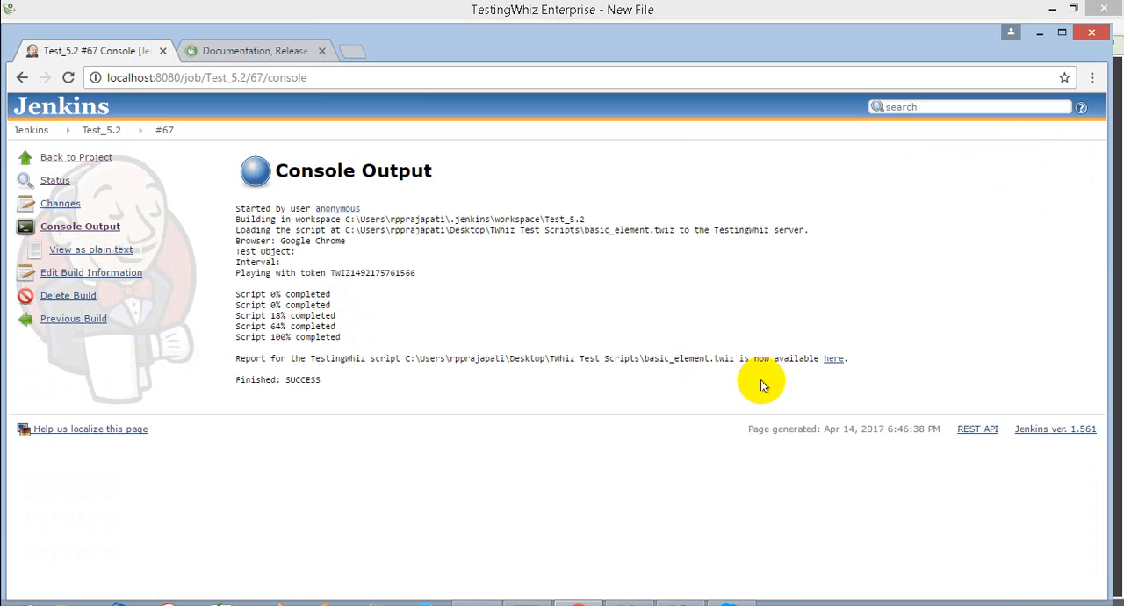
mouse_move(833, 359)
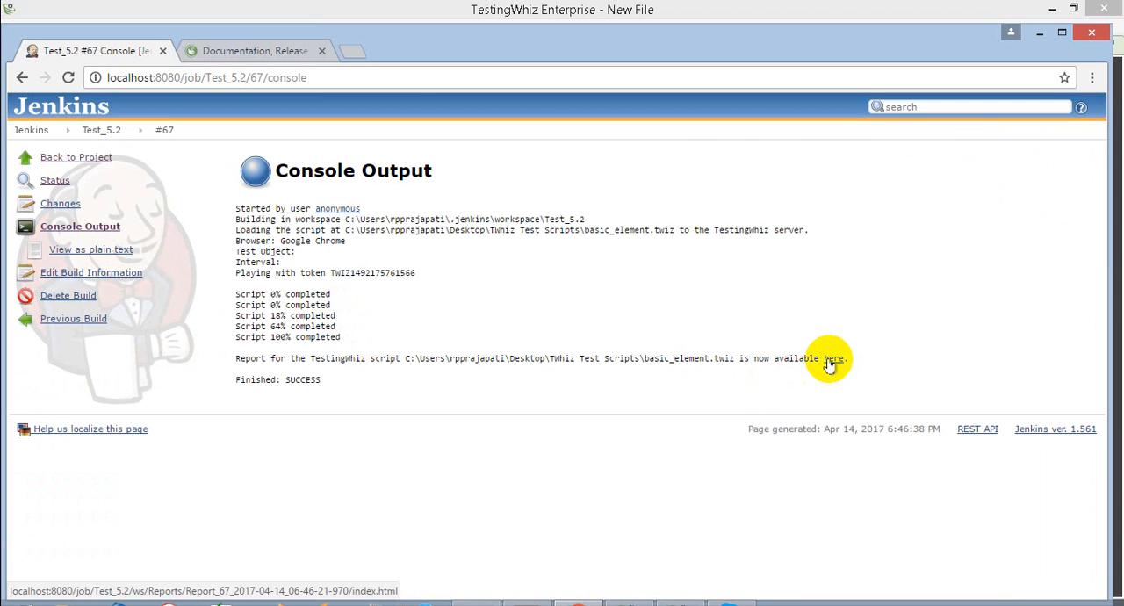
- Open build #67's TestingWhiz report and view the Basic Element case's passing steps and log
click(833, 358)
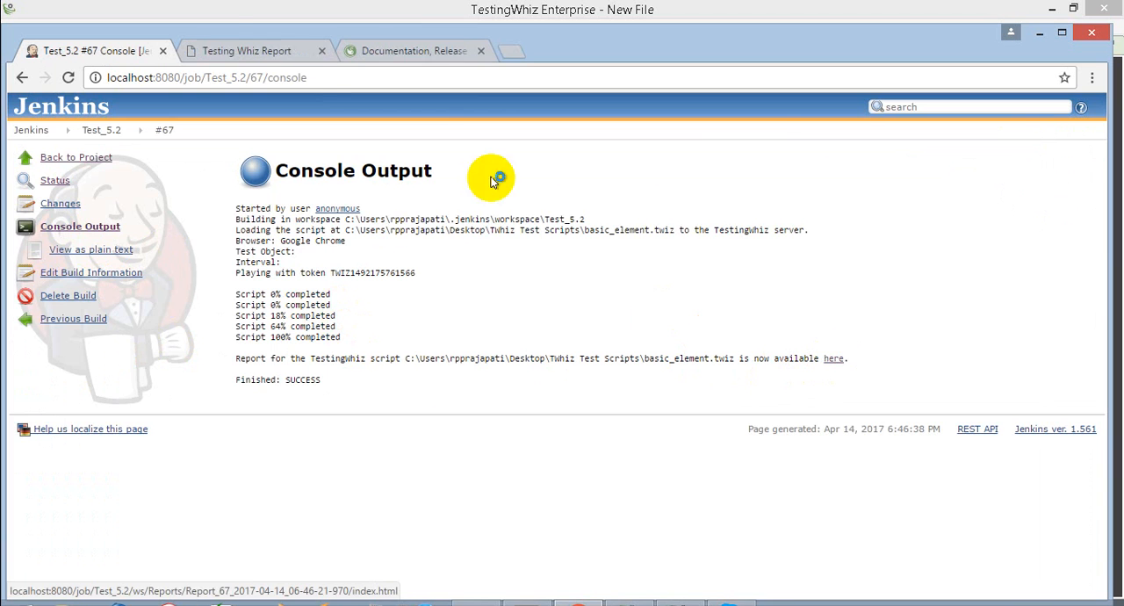
click(249, 50)
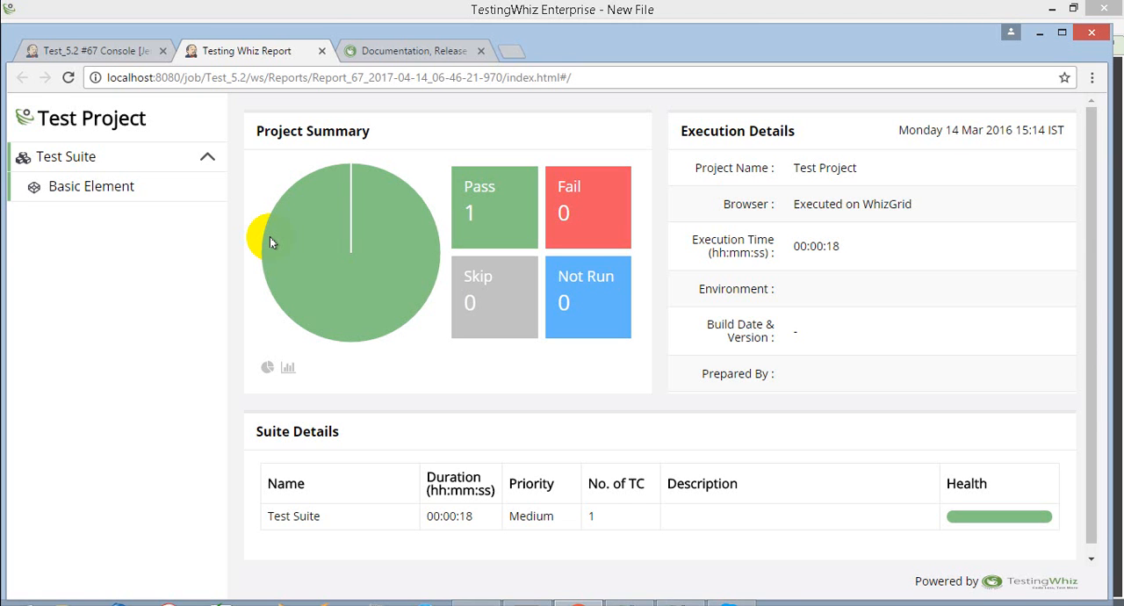
mouse_move(54, 218)
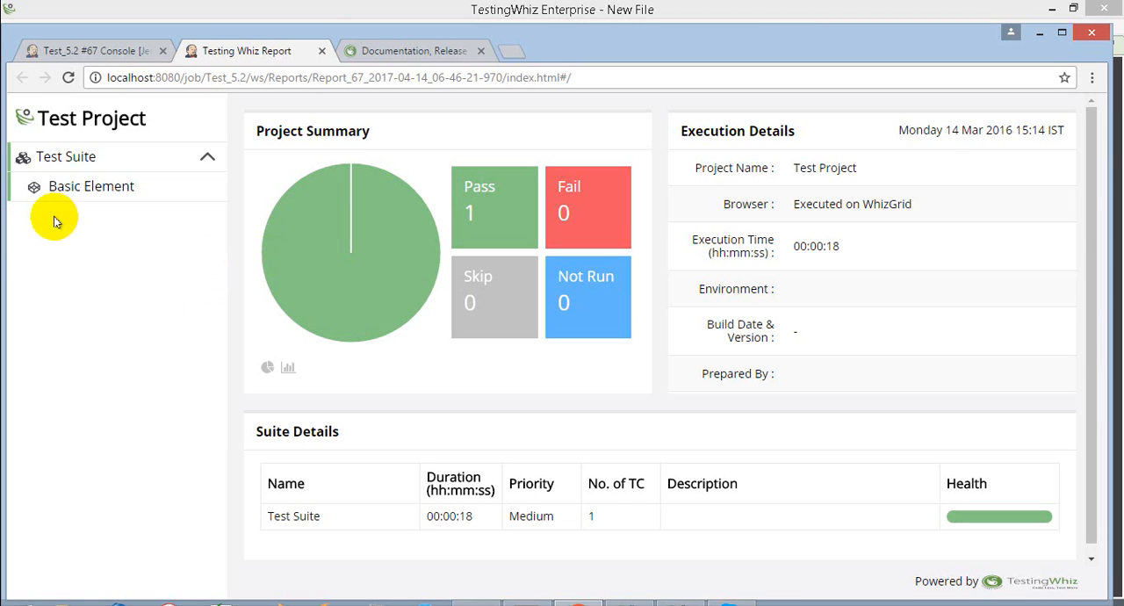
mouse_move(111, 252)
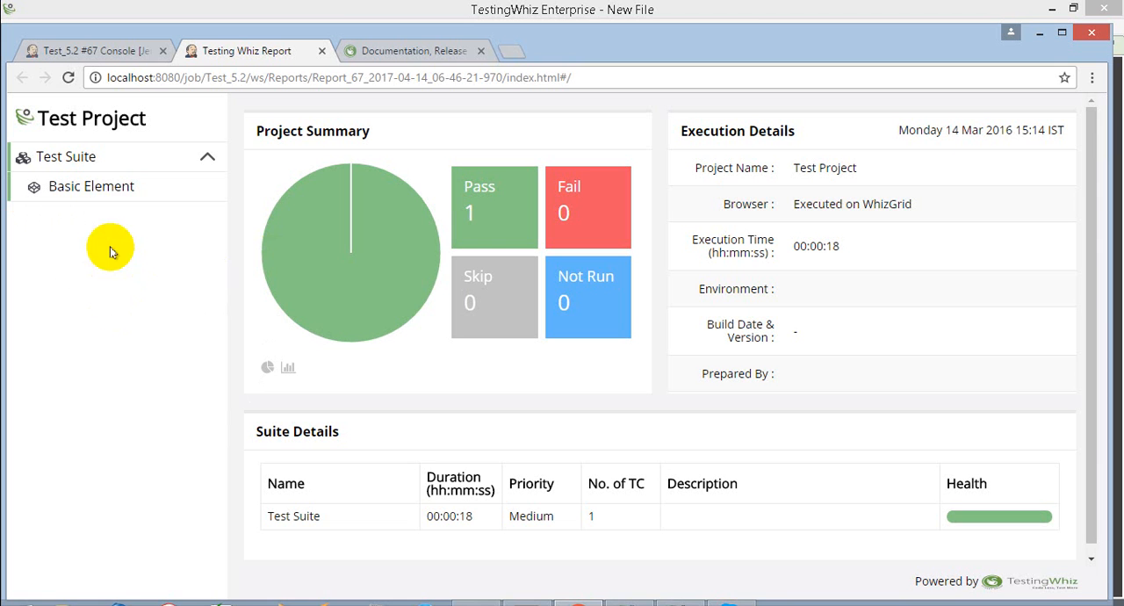
mouse_move(104, 186)
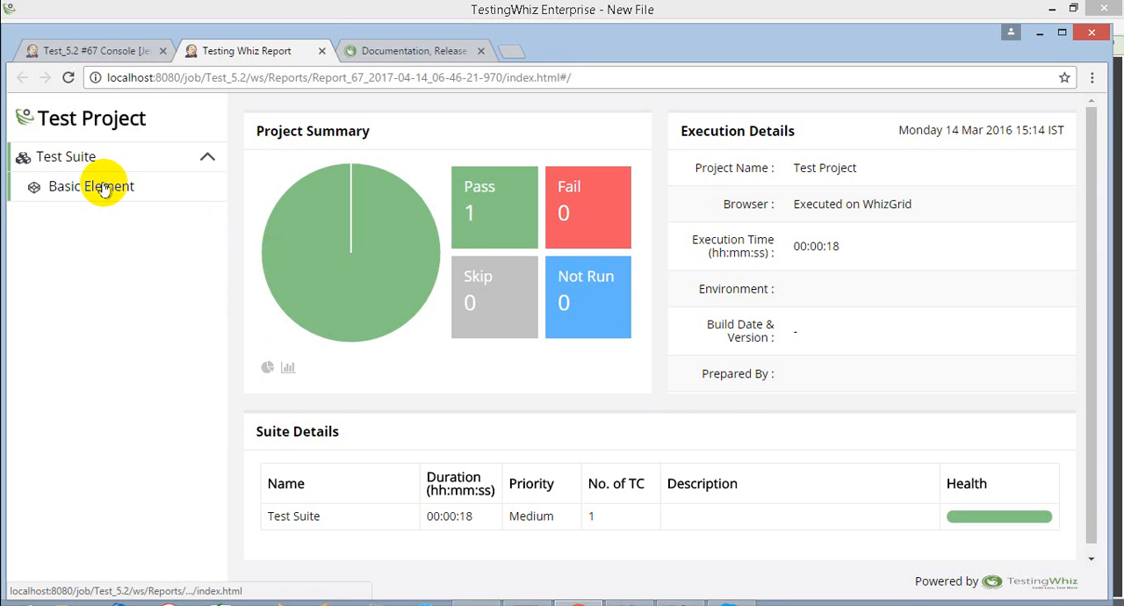
click(91, 186)
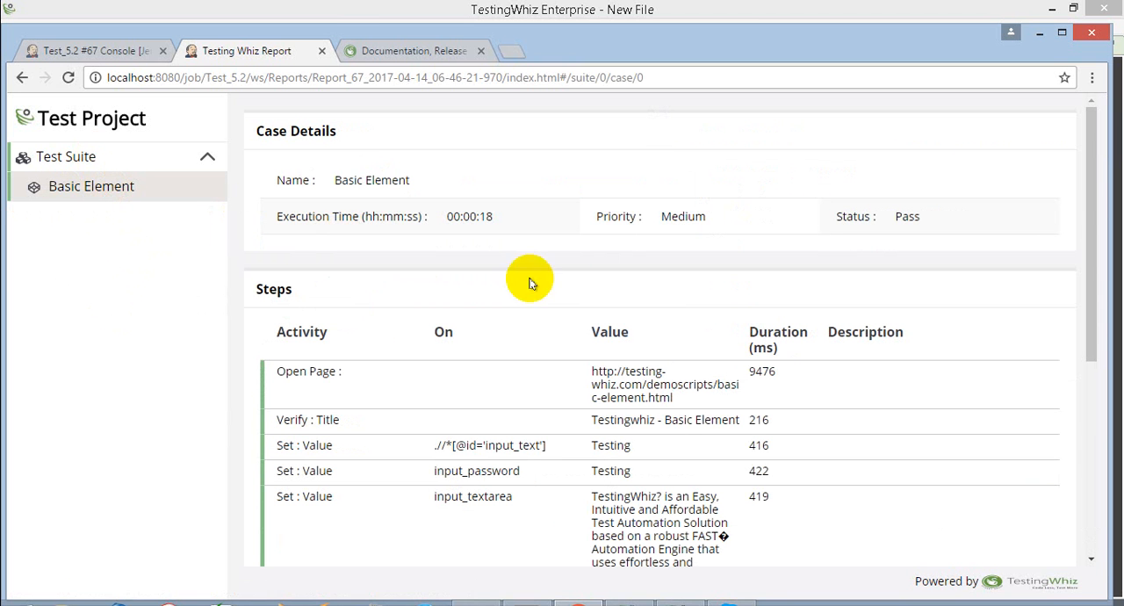
mouse_move(569, 286)
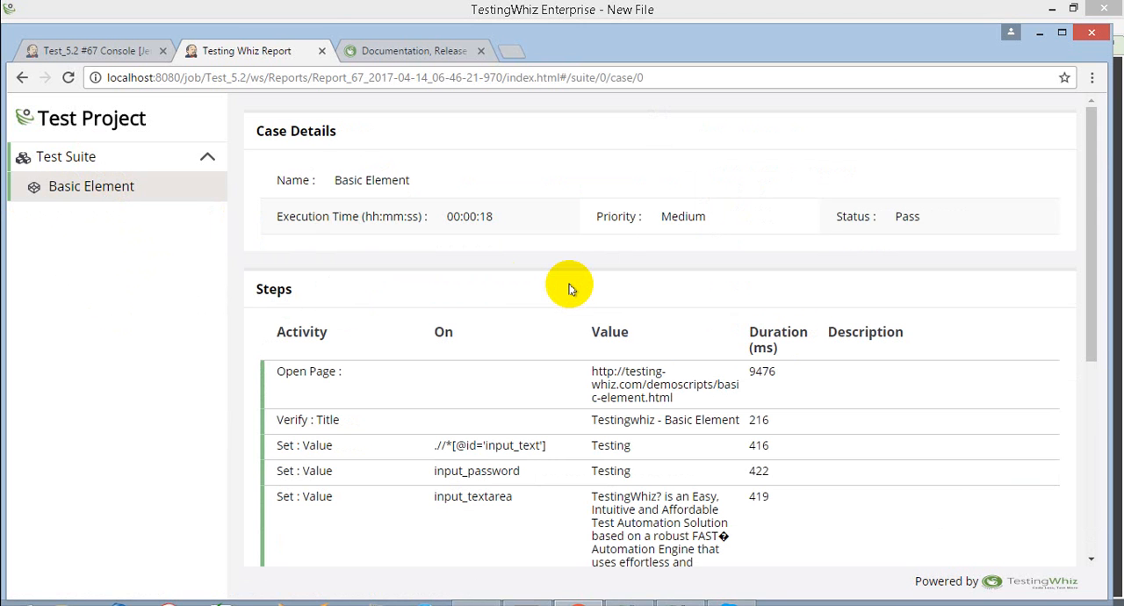
scroll(down, 3)
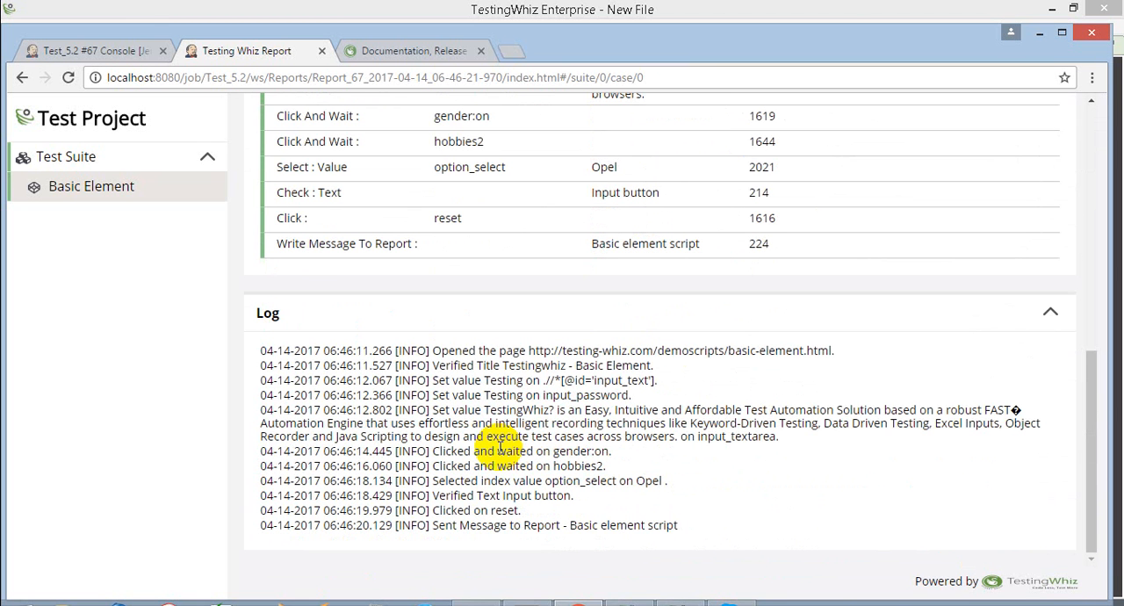
scroll(up, 3)
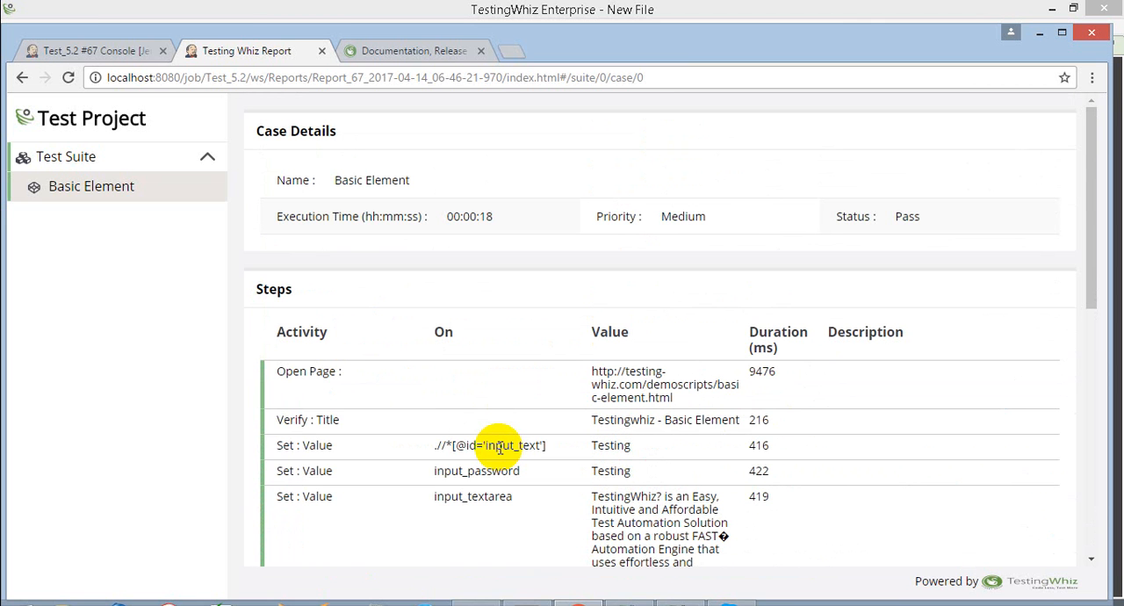
mouse_move(316, 82)
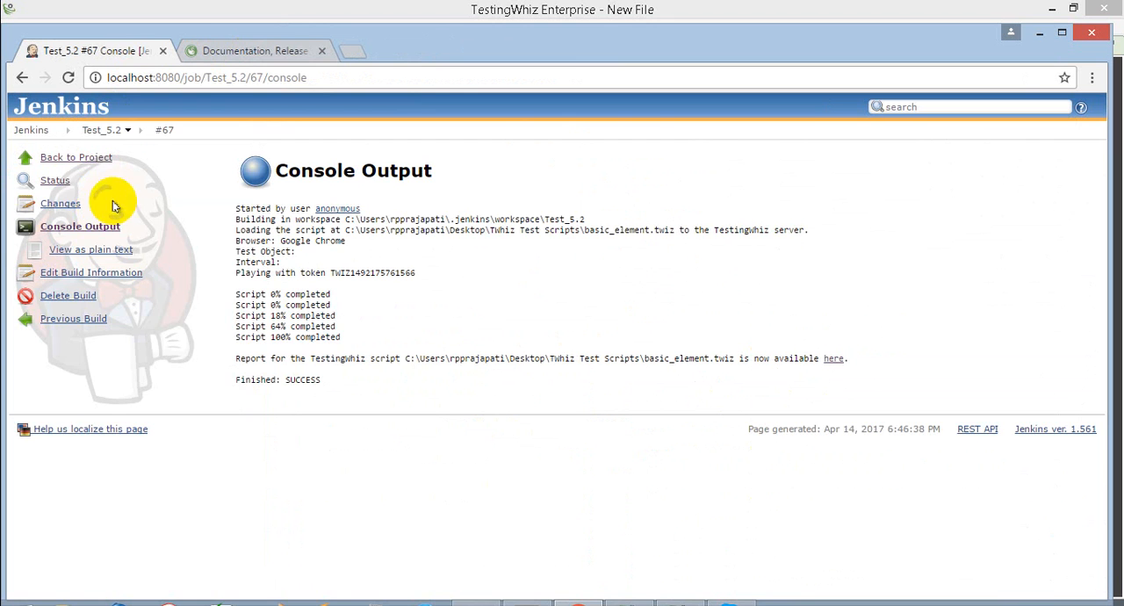
- Go back to the Test_5.2 project page listing build #67 as last successful
click(76, 156)
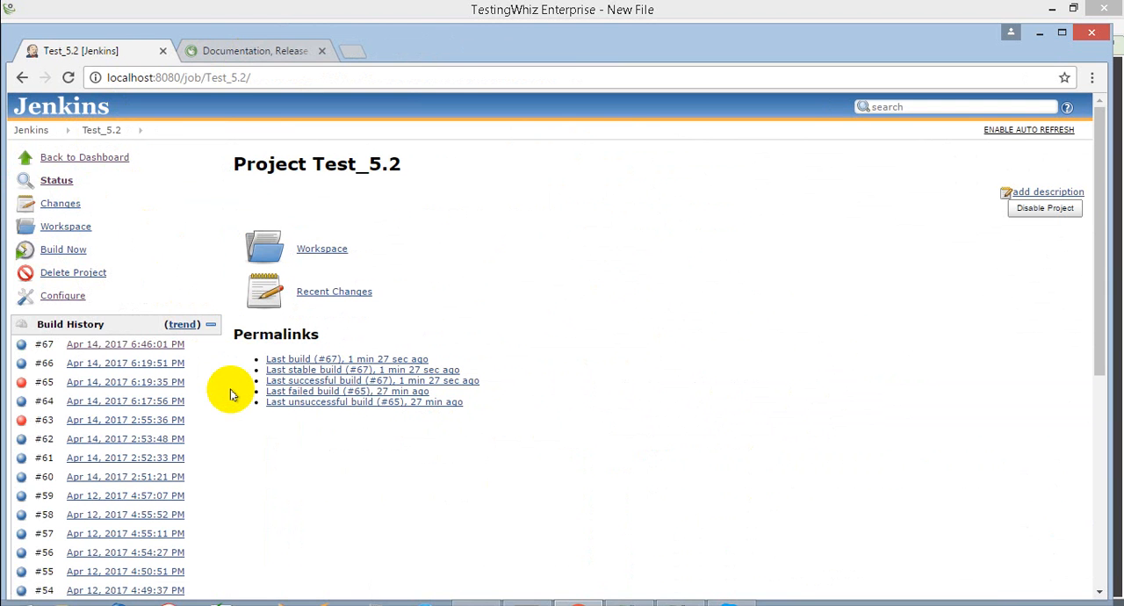